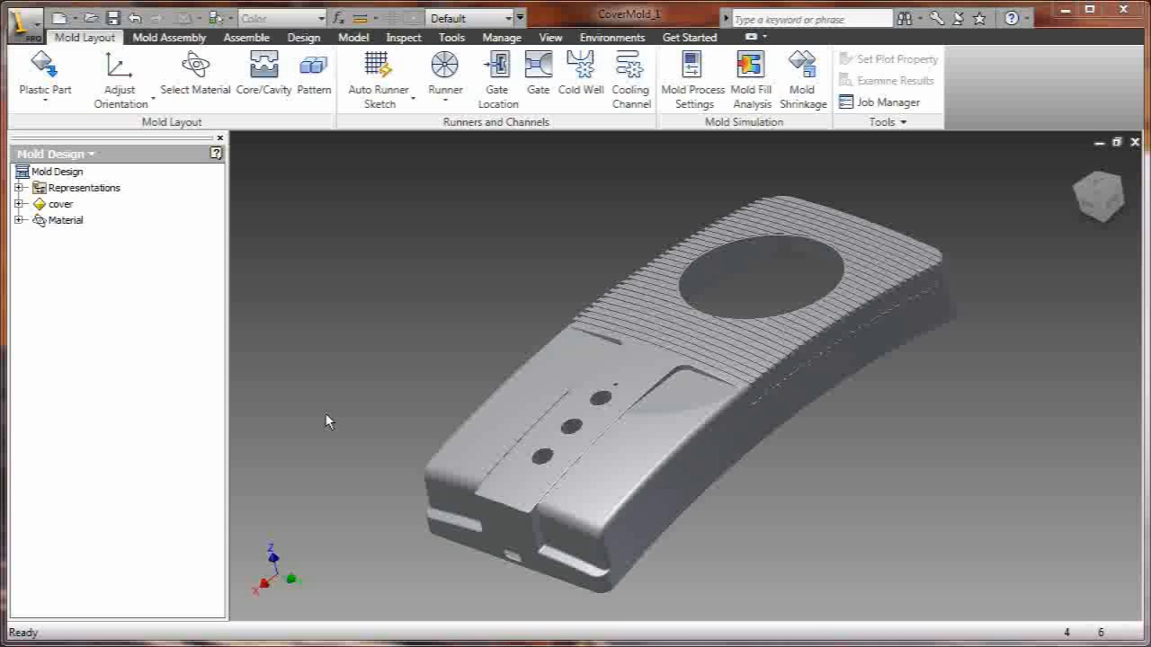
# Step: Pick Asahi Kasei Chemicals Corporation and Stylac-ABS 121 in the Select Material dialog
pyautogui.click(194, 76)
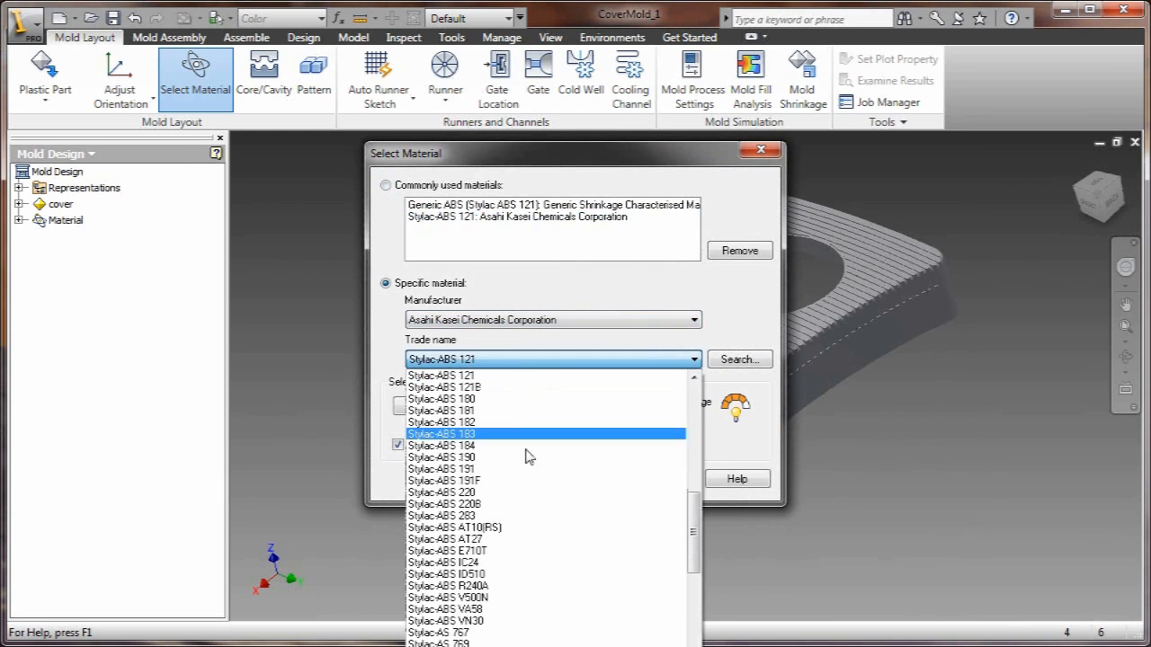
pyautogui.click(441, 376)
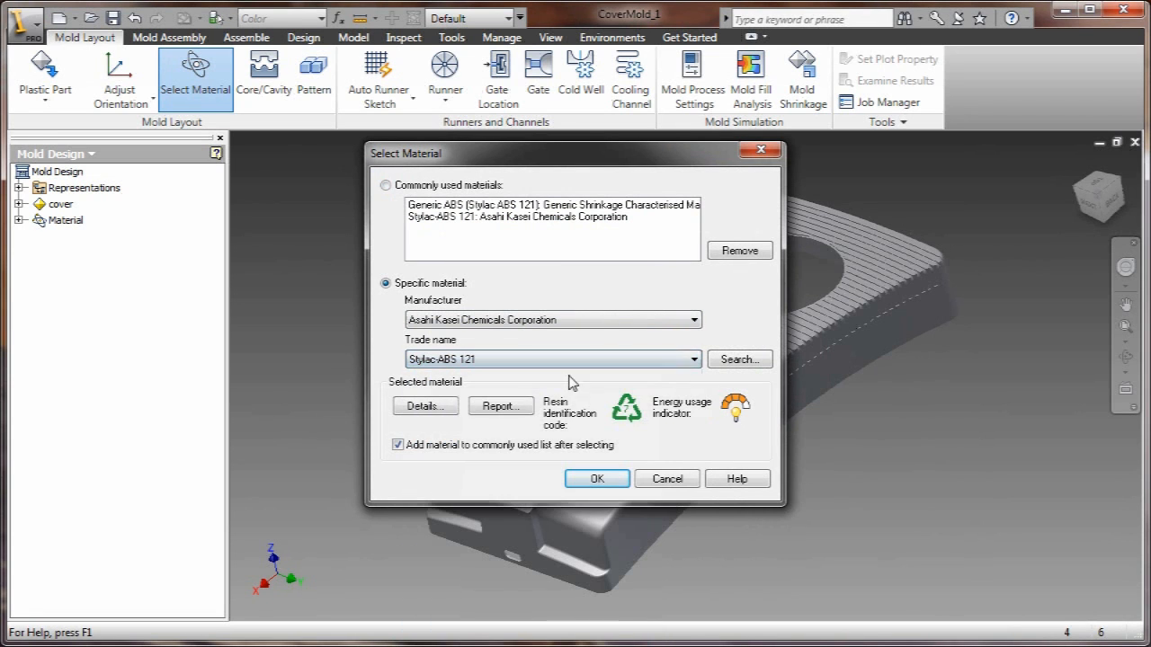
pyautogui.click(424, 406)
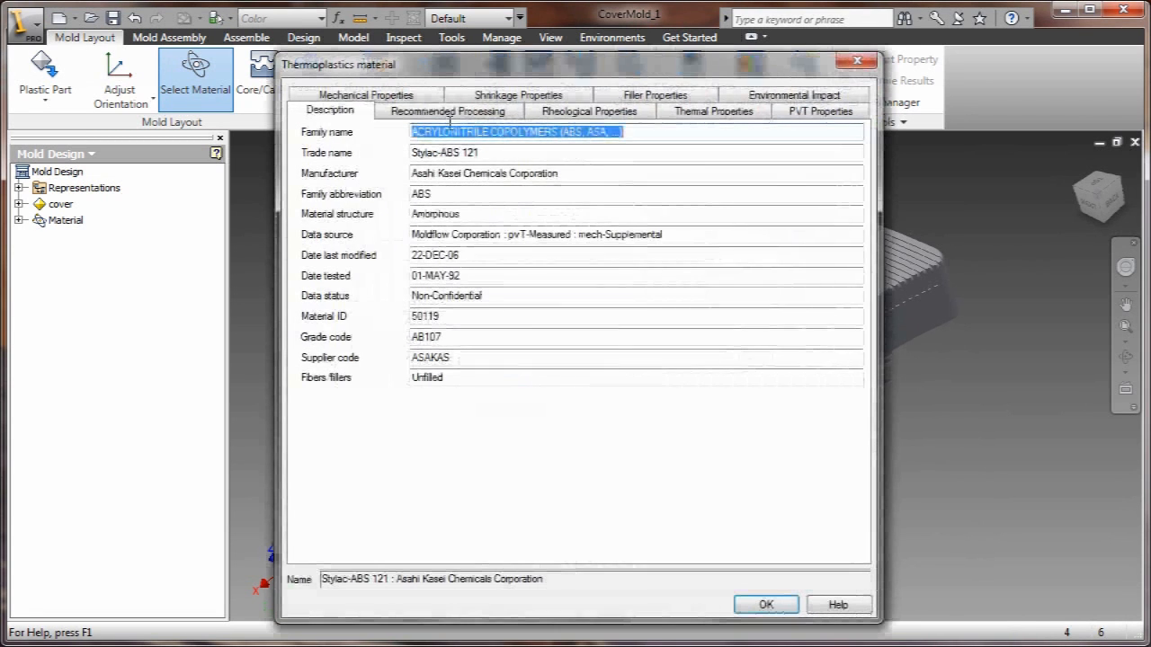
pyautogui.click(588, 110)
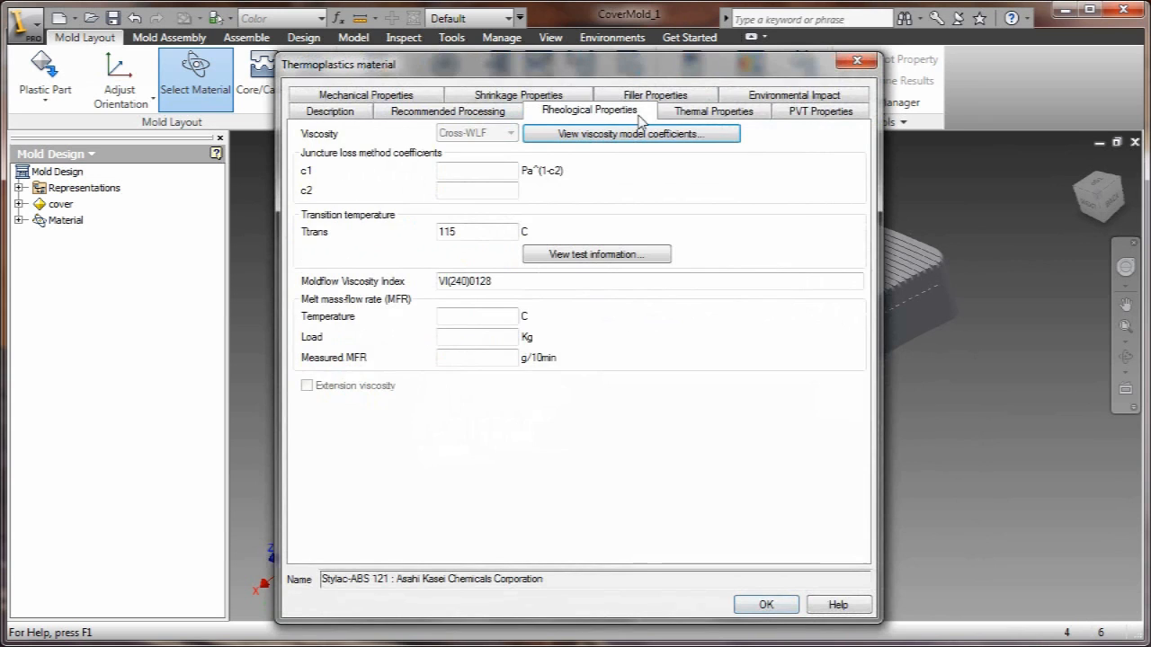
pyautogui.click(820, 111)
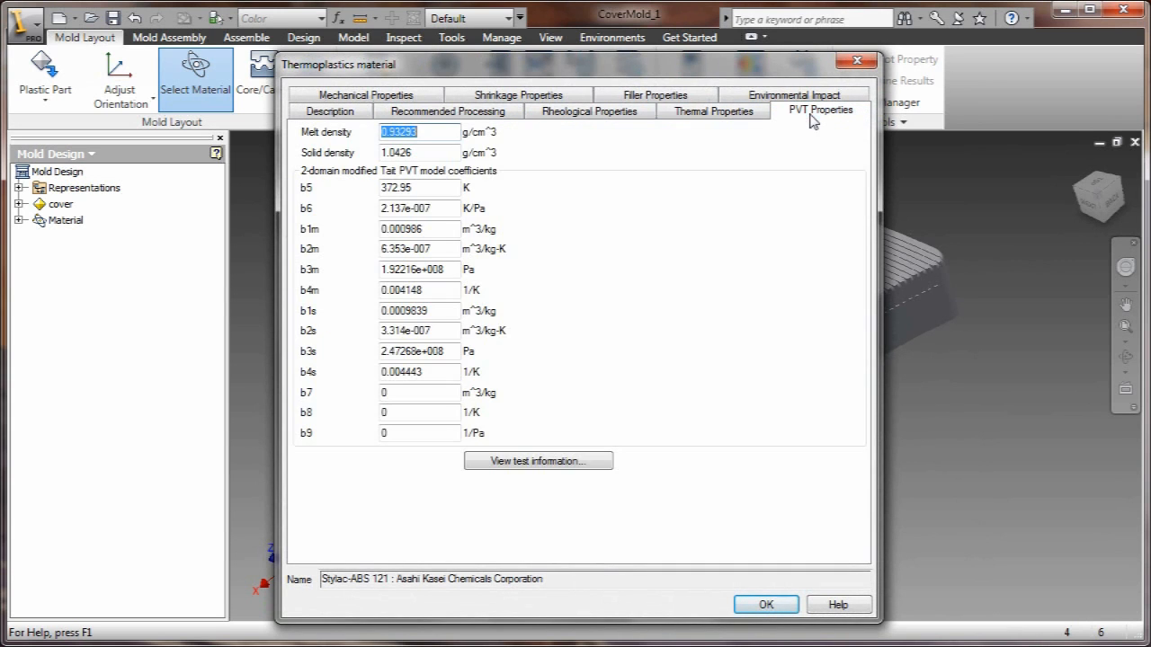
pyautogui.click(517, 111)
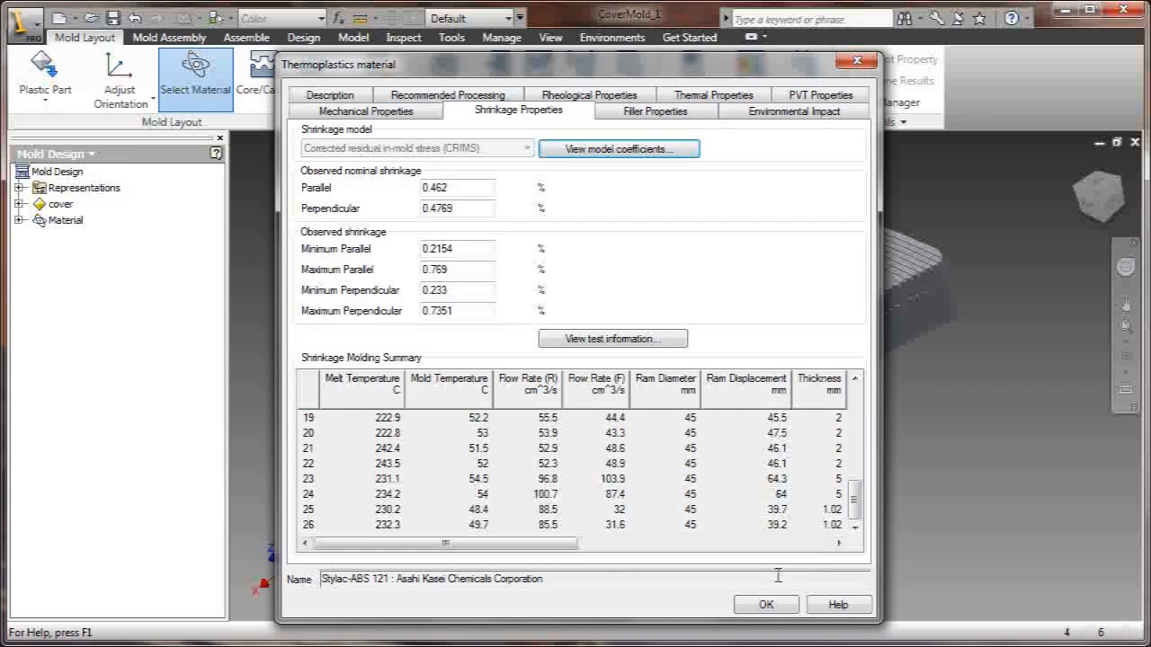
pyautogui.click(766, 604)
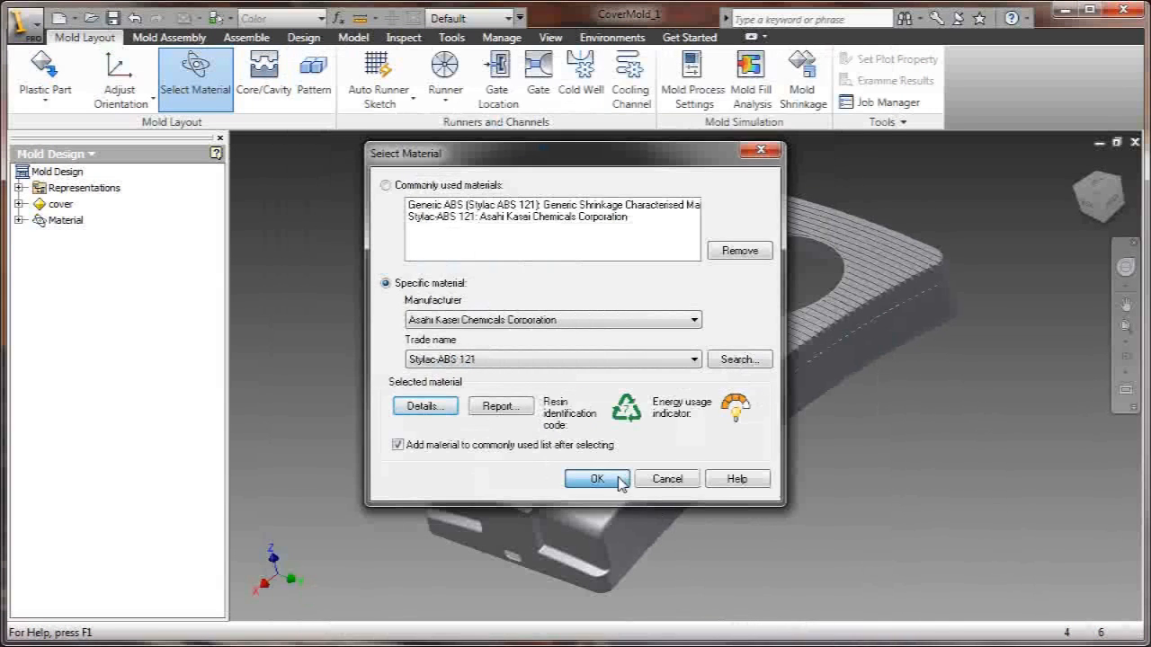
# Step: Confirm Stylac-ABS 121 and display the cover's Fill Quality prediction result in Core/Cavity
pyautogui.click(592, 478)
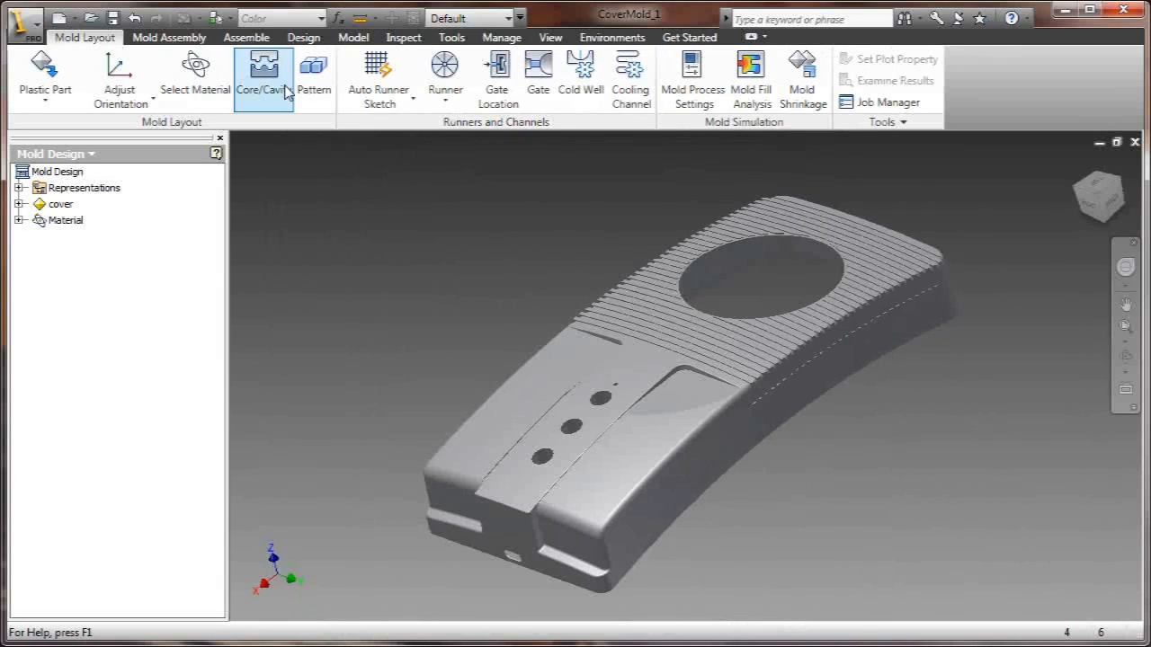
pyautogui.click(262, 76)
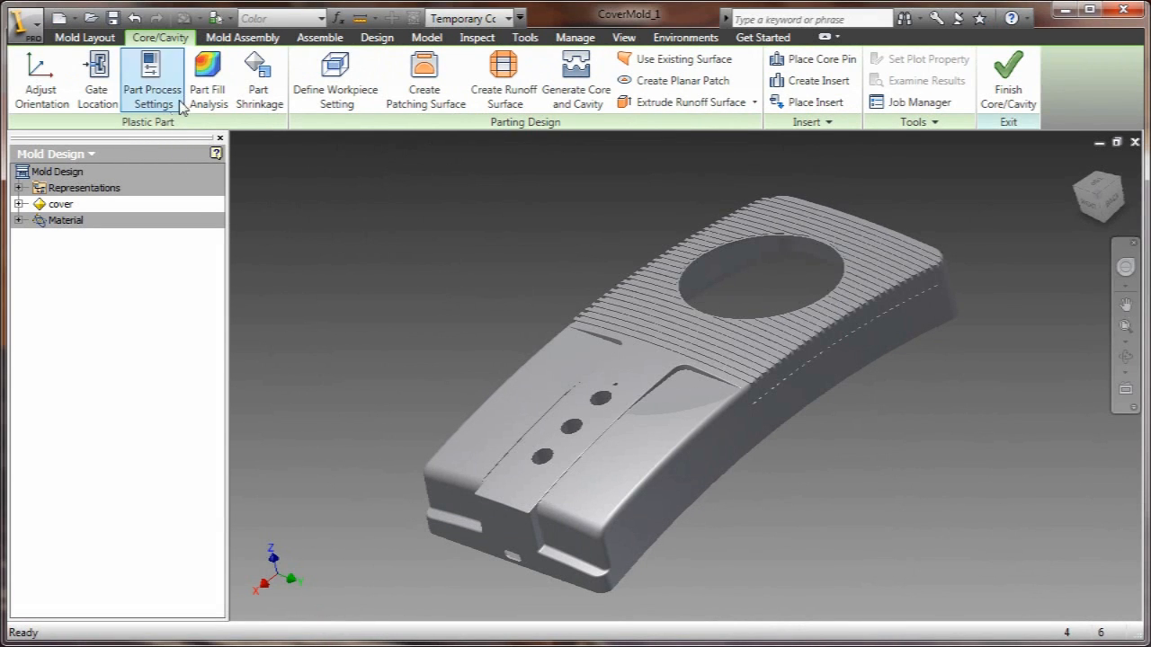
pyautogui.click(18, 205)
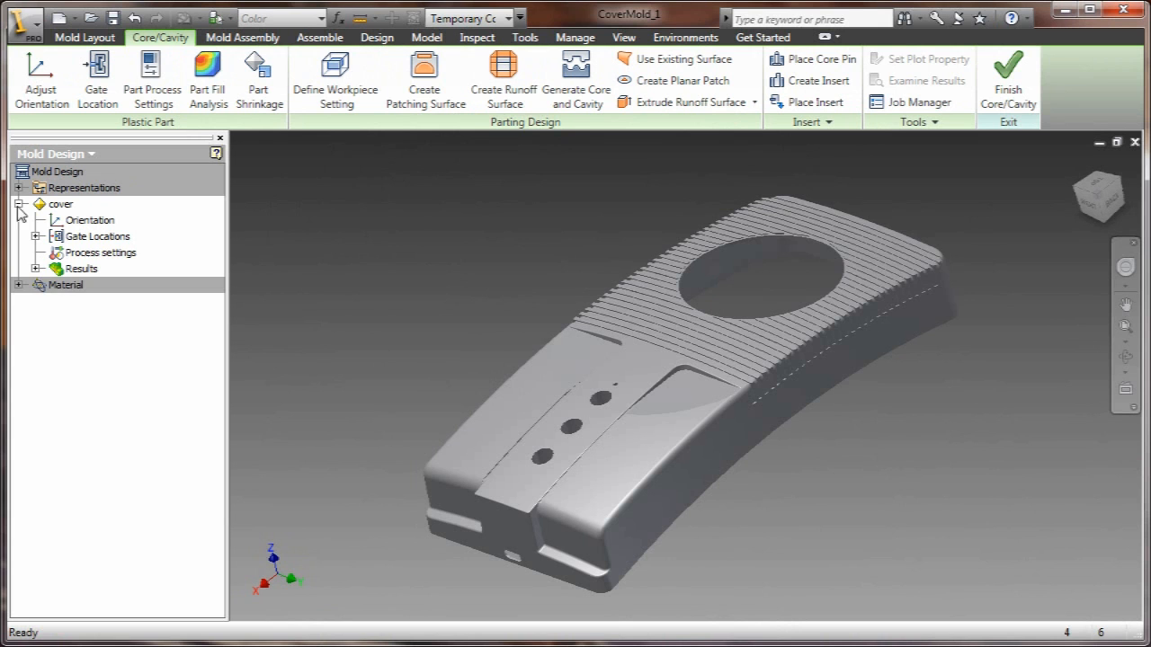
pyautogui.click(36, 270)
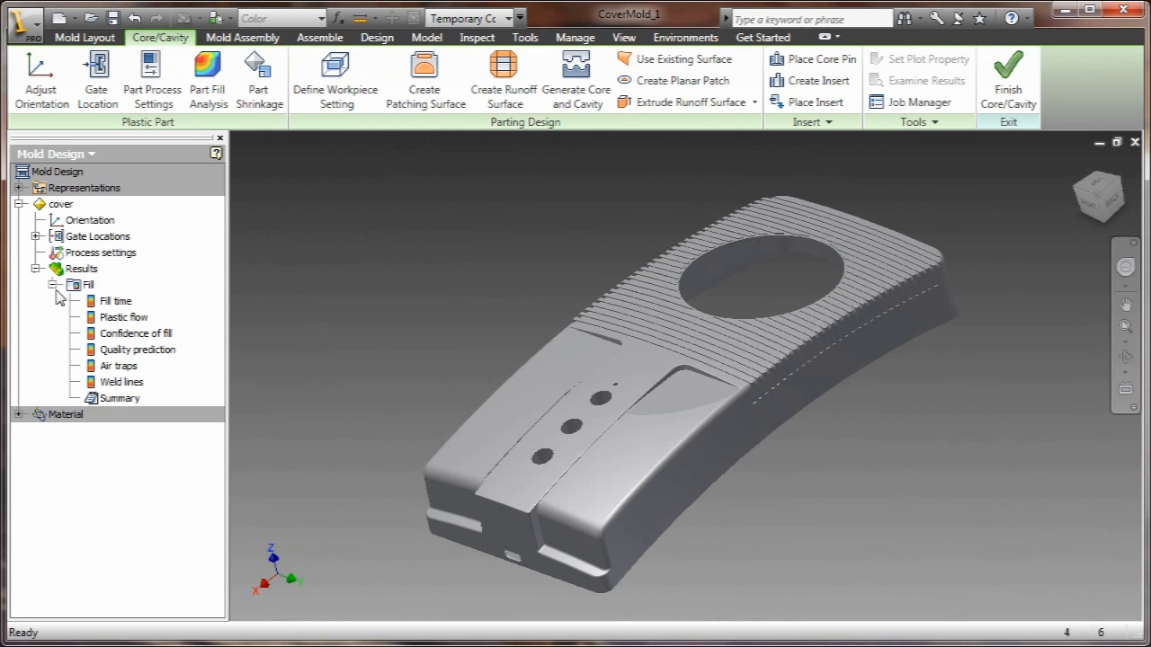
pyautogui.click(136, 349)
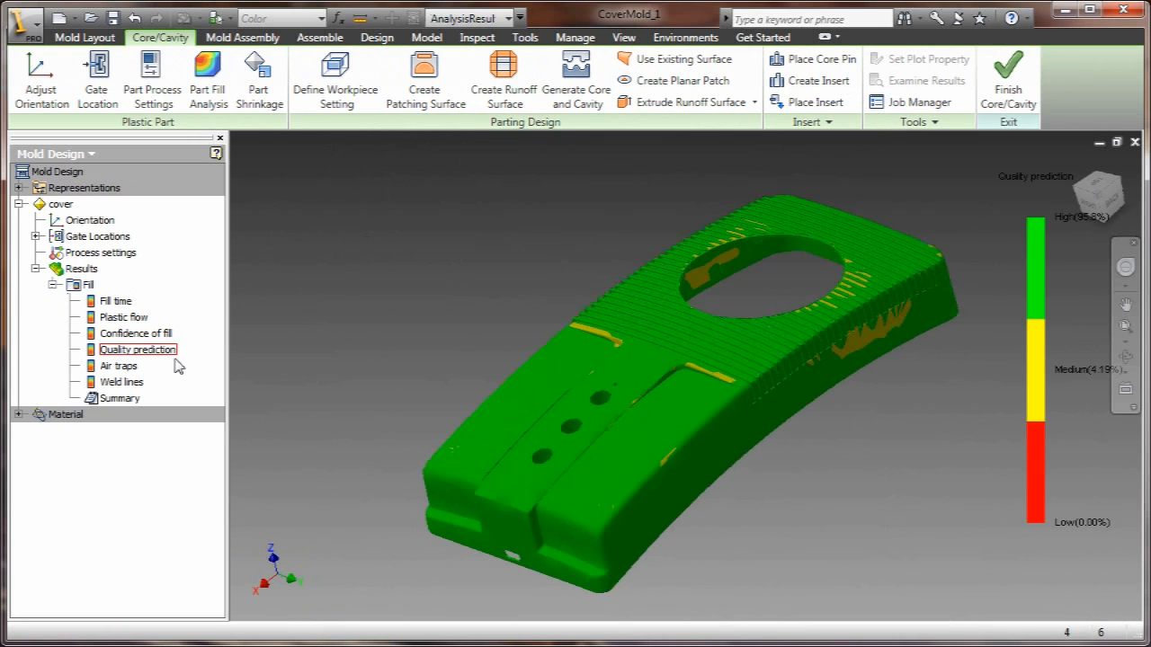
# Step: Examine the results advice showing Medium quality and the shear stress warning
pyautogui.click(916, 79)
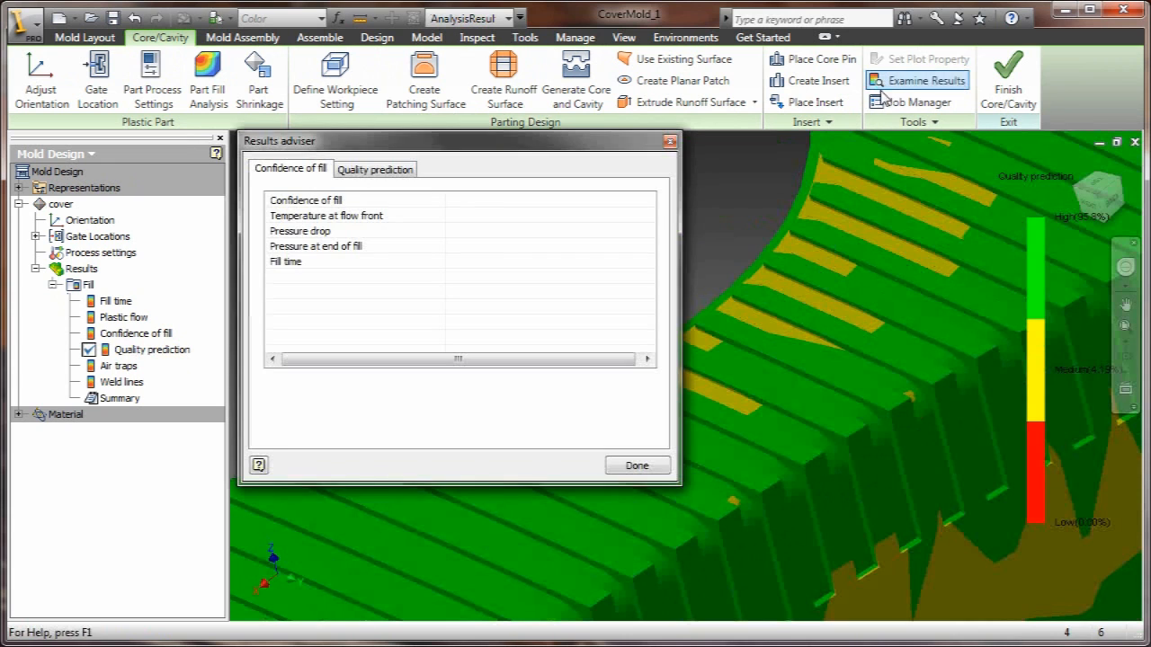
pyautogui.click(374, 169)
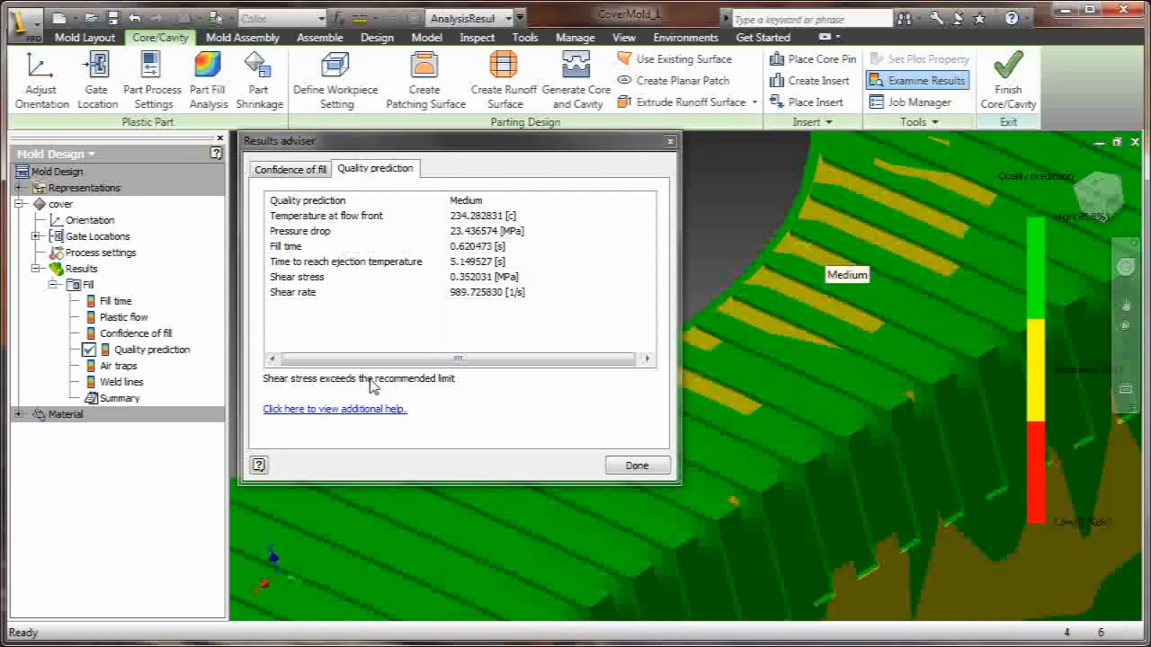
# Step: Read the Shear Stress is Too High help topic with its causes and remedies expanded
pyautogui.click(335, 410)
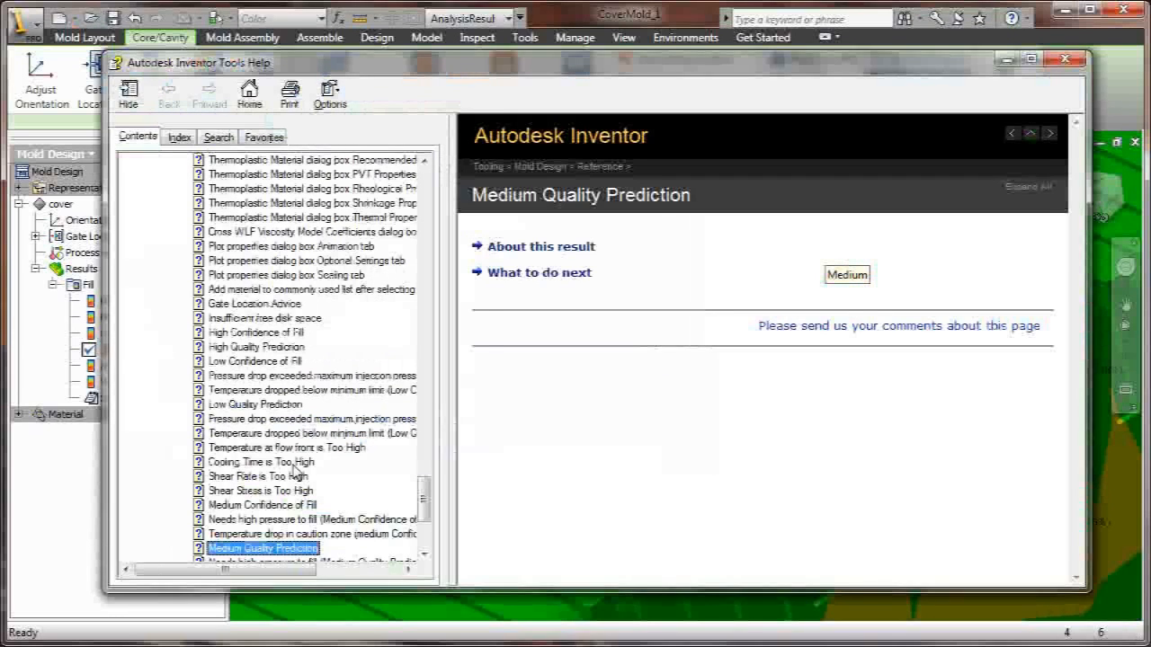
pyautogui.click(261, 491)
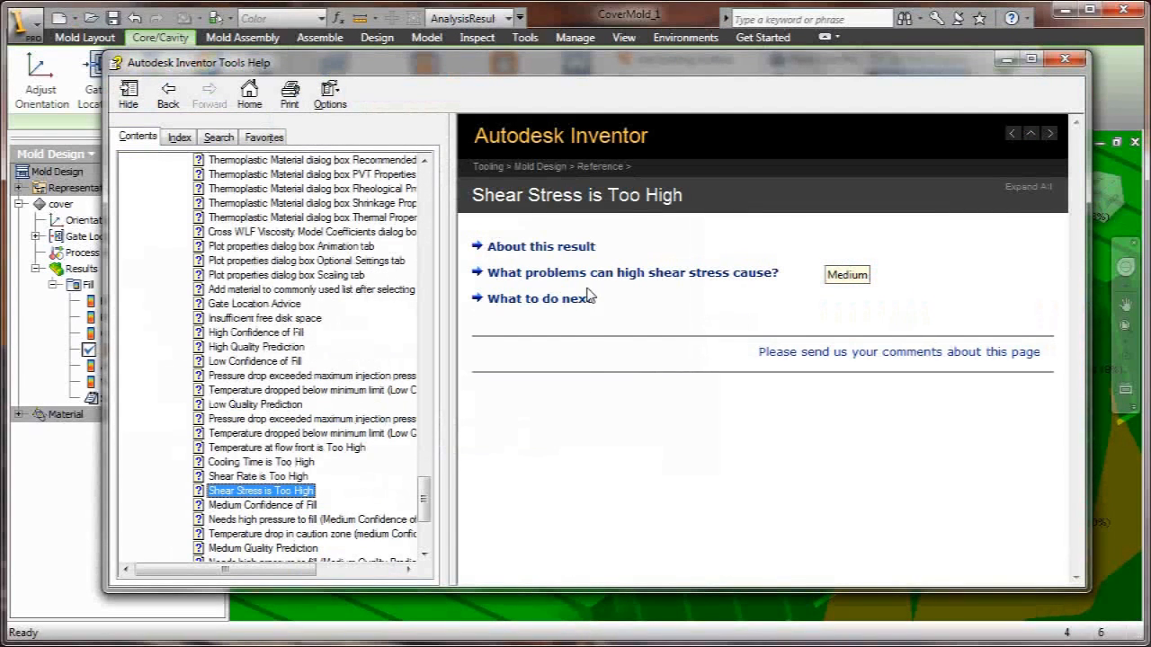
pyautogui.click(633, 274)
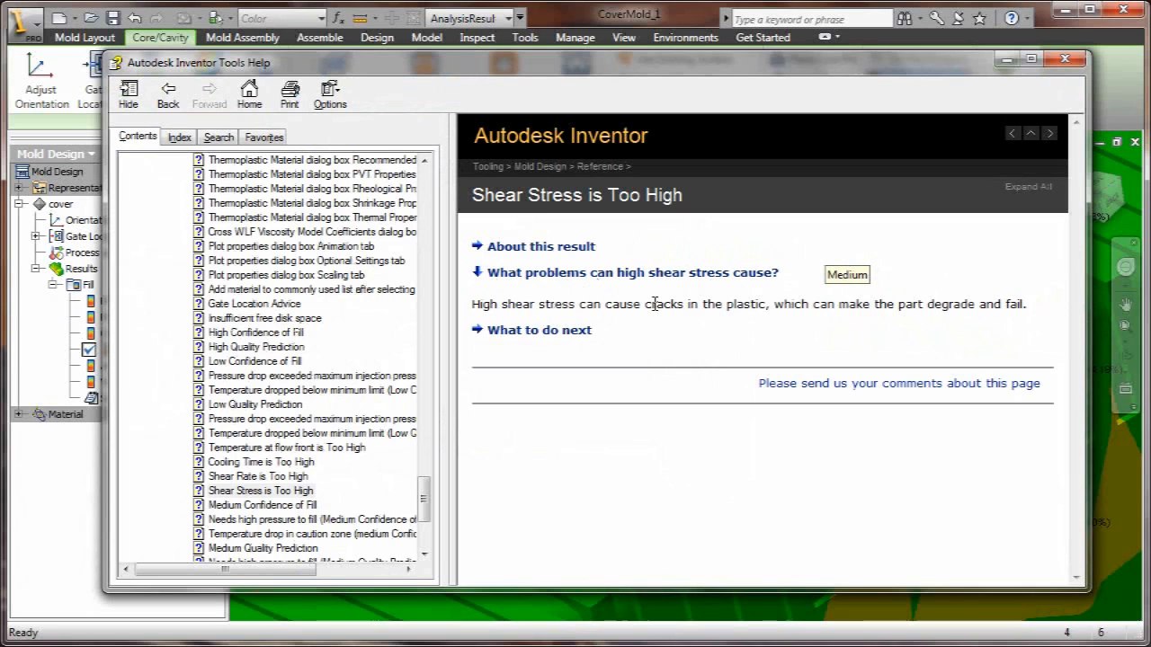
pyautogui.click(537, 330)
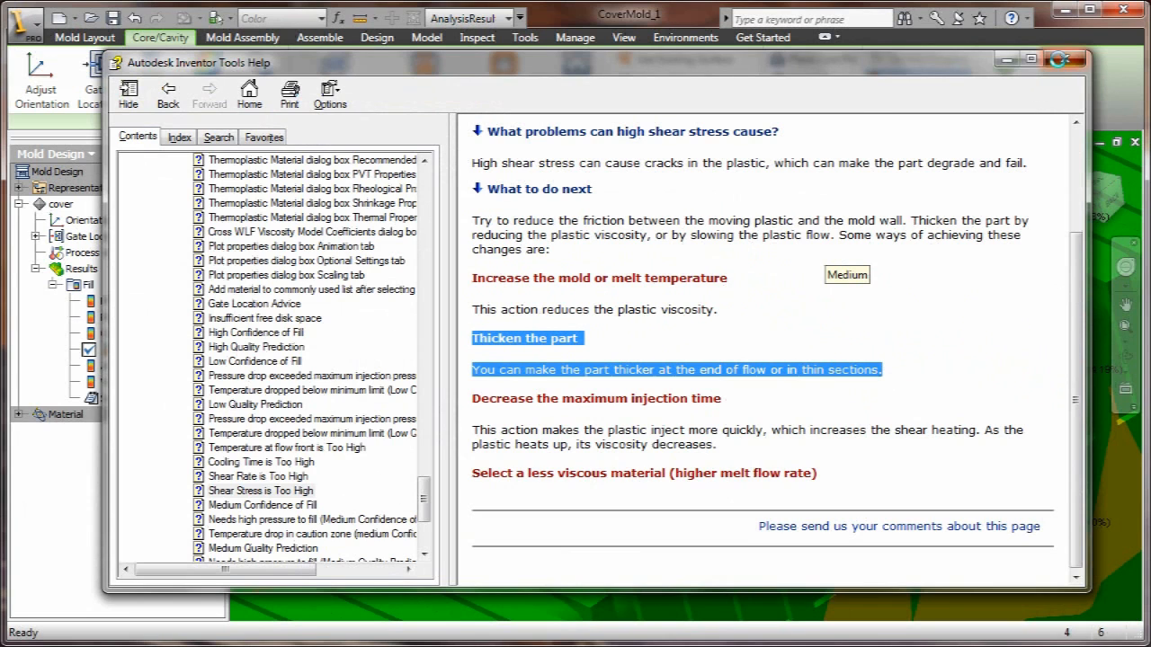
pyautogui.click(1135, 61)
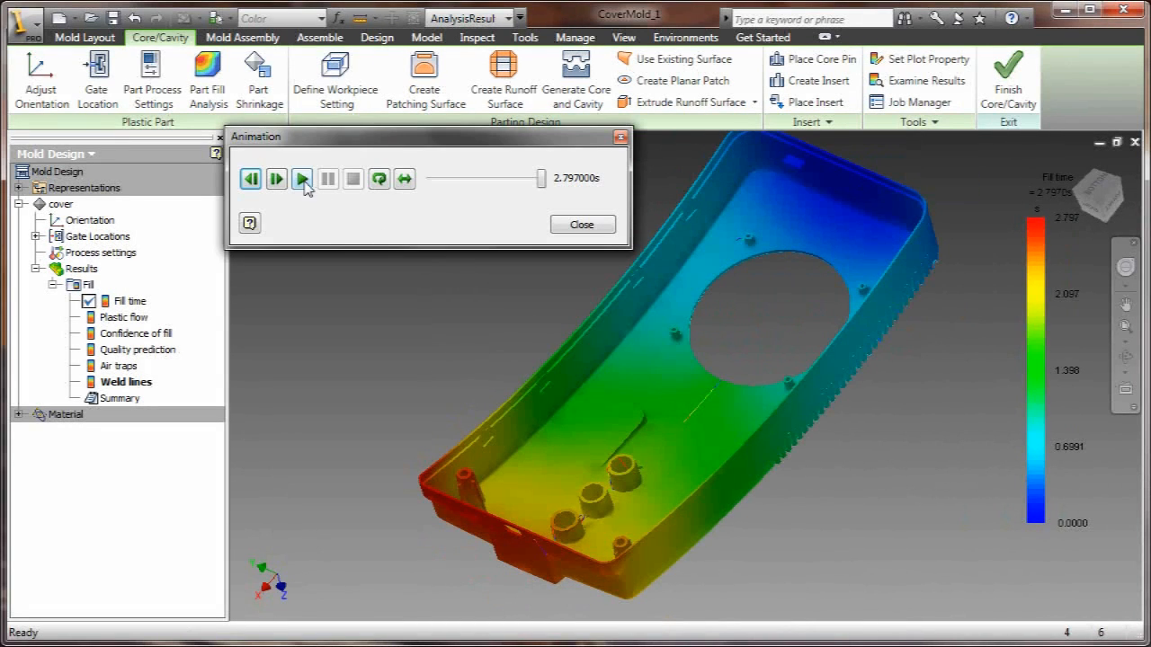
# Step: Play, pause and step through the fill-time animation, then close it
pyautogui.click(302, 178)
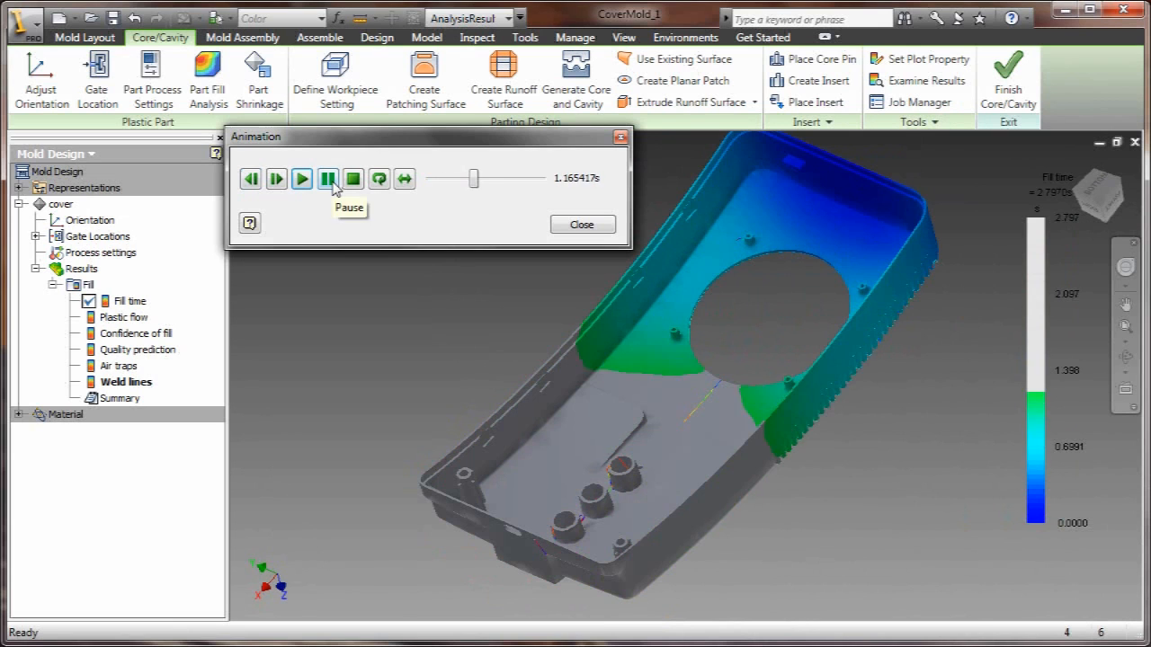
pyautogui.click(328, 180)
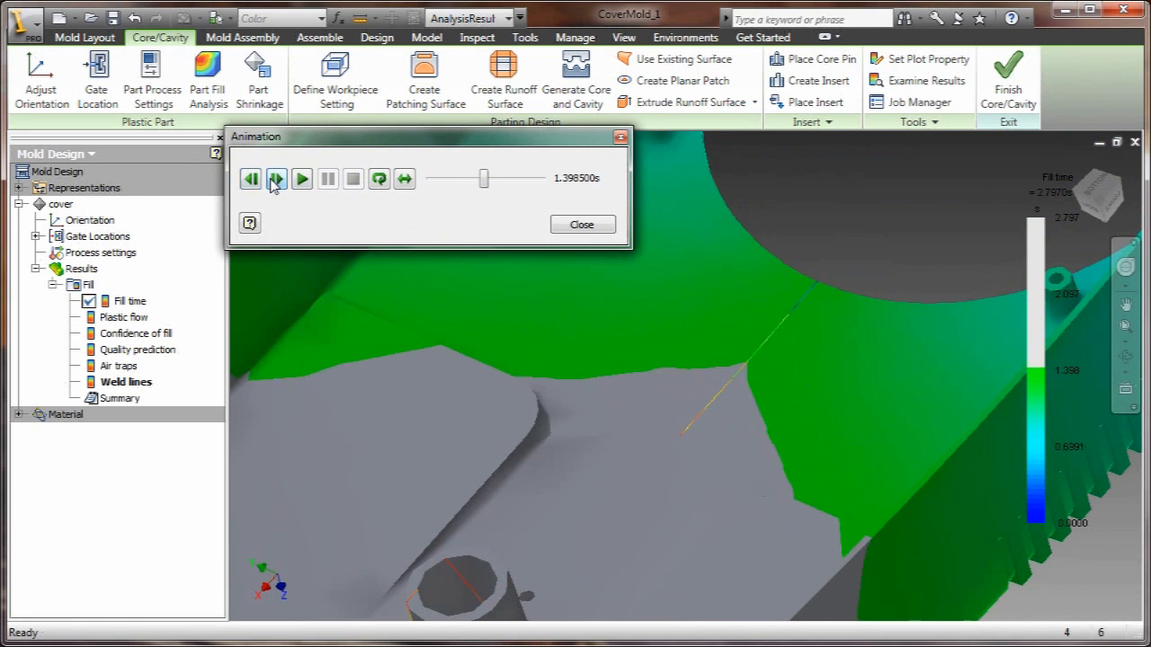
pyautogui.click(276, 178)
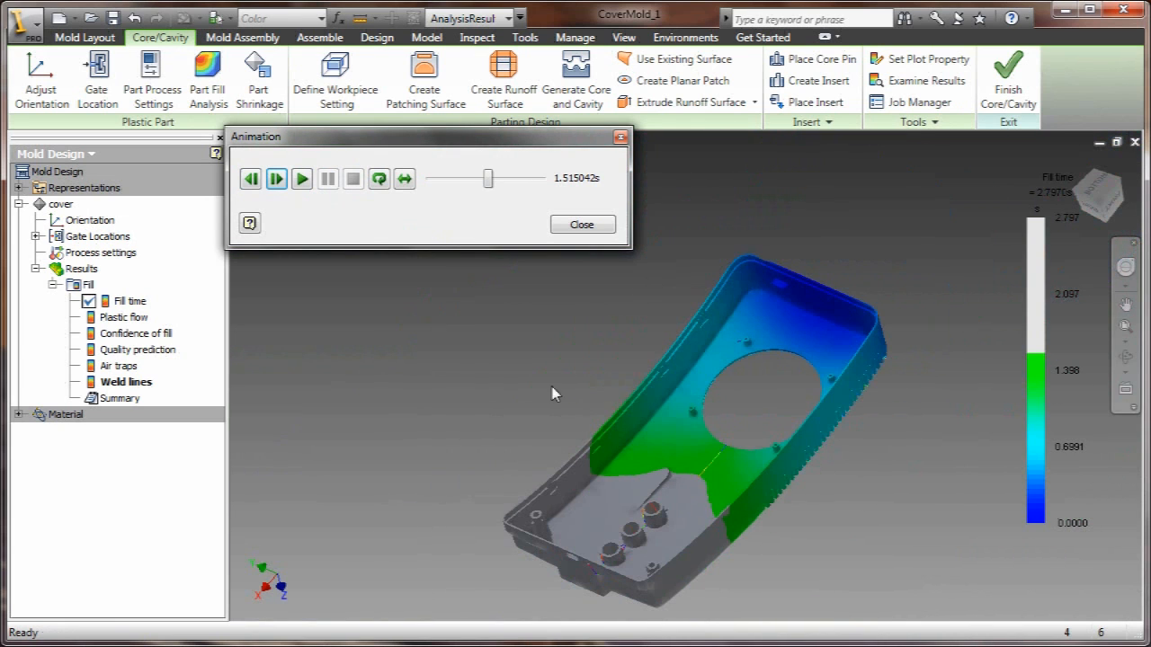
pyautogui.click(302, 178)
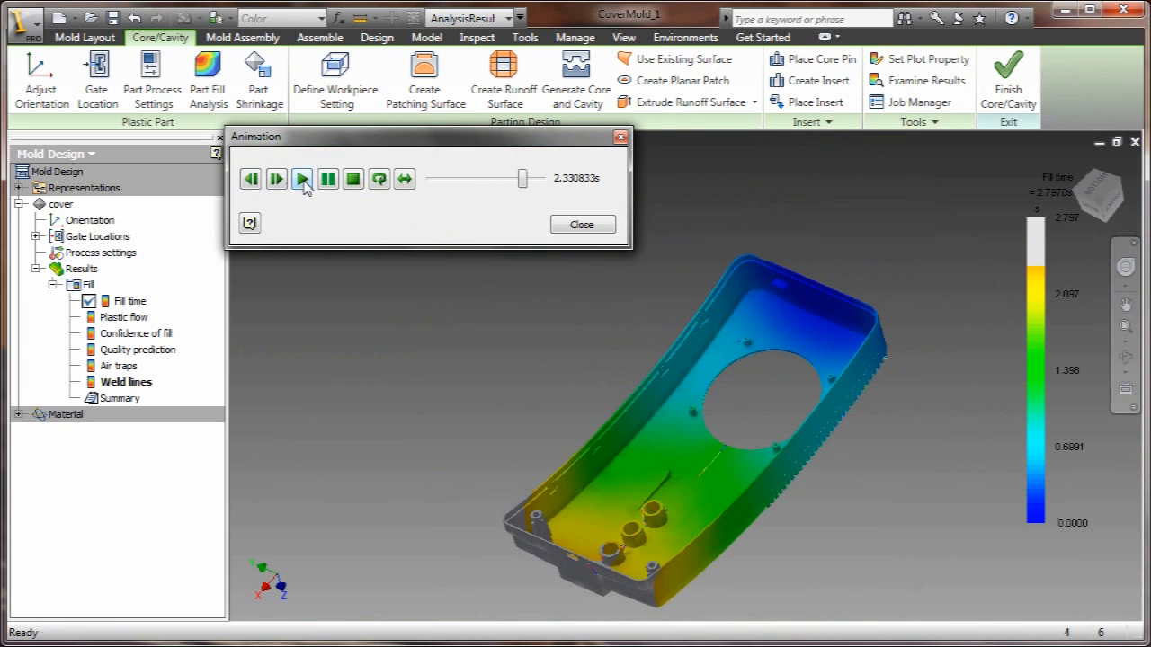
pyautogui.click(302, 178)
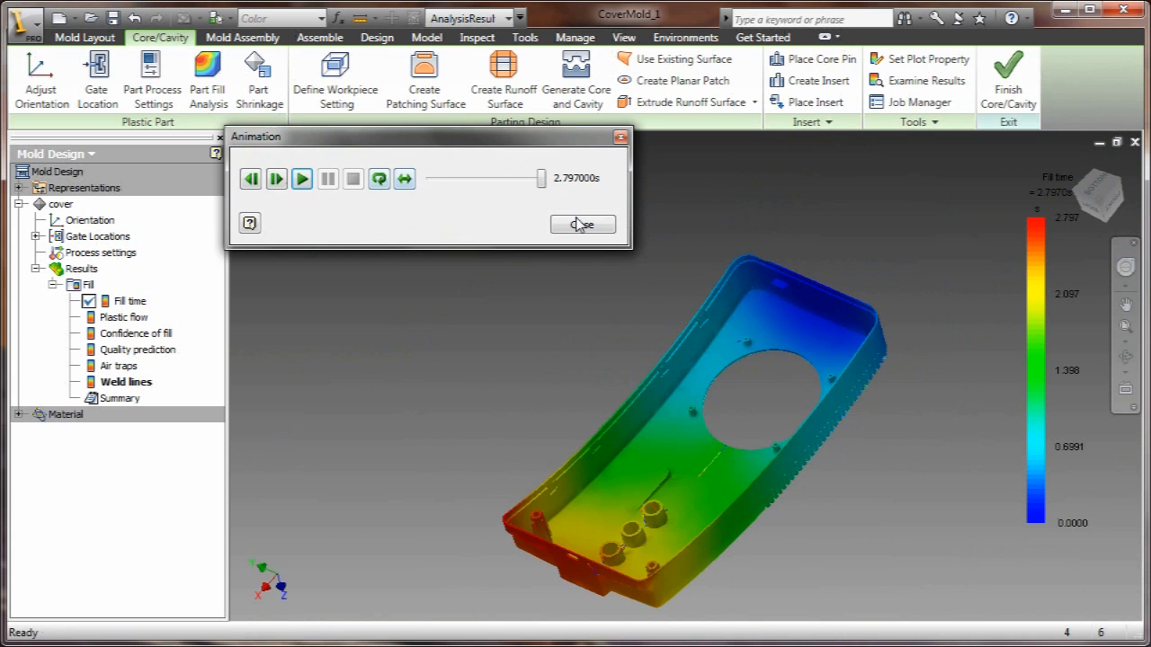
pyautogui.click(583, 223)
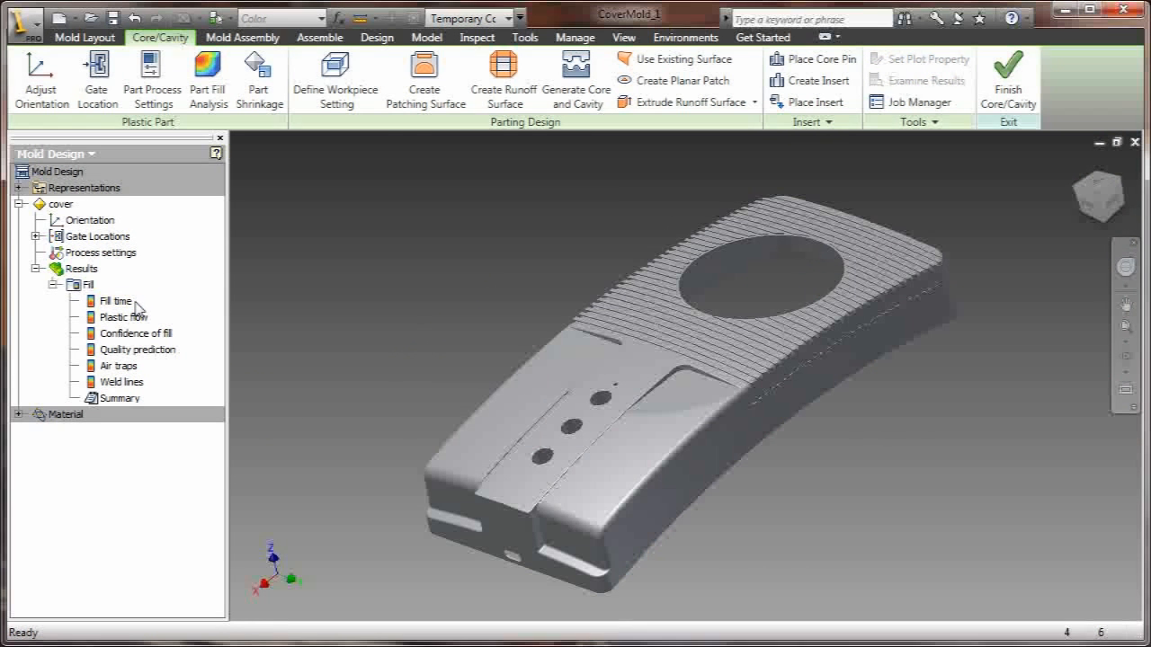
# Step: Define a rectangular workpiece of 350 × 220 × 120 mm with Z_total 120 mm
pyautogui.click(73, 284)
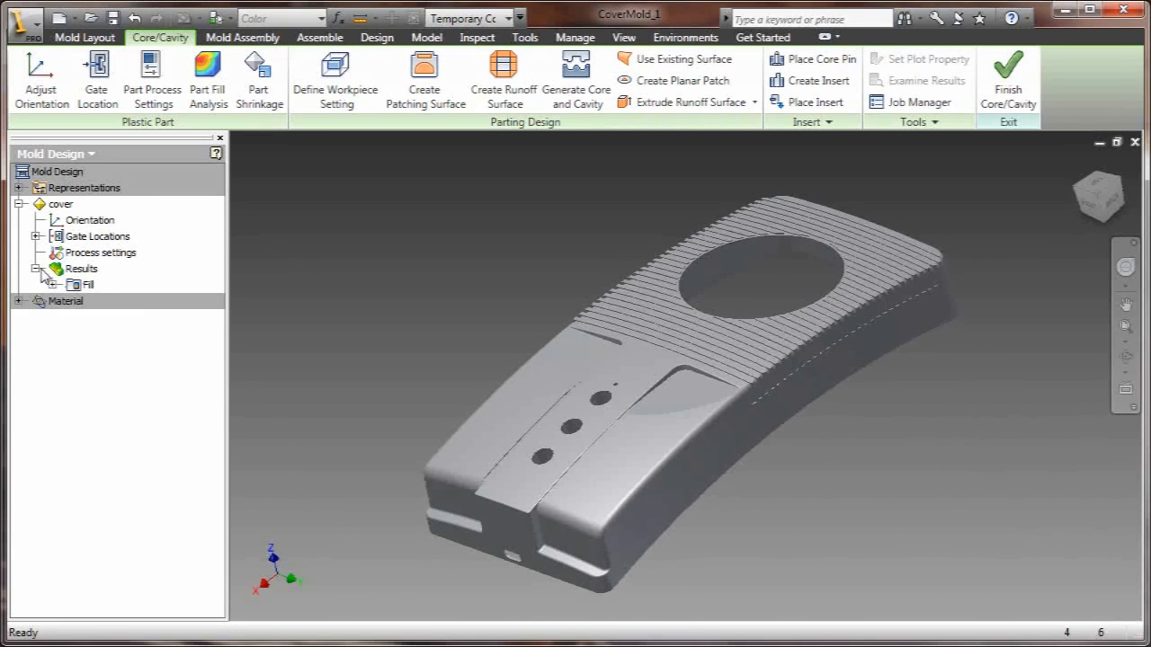
pyautogui.click(18, 203)
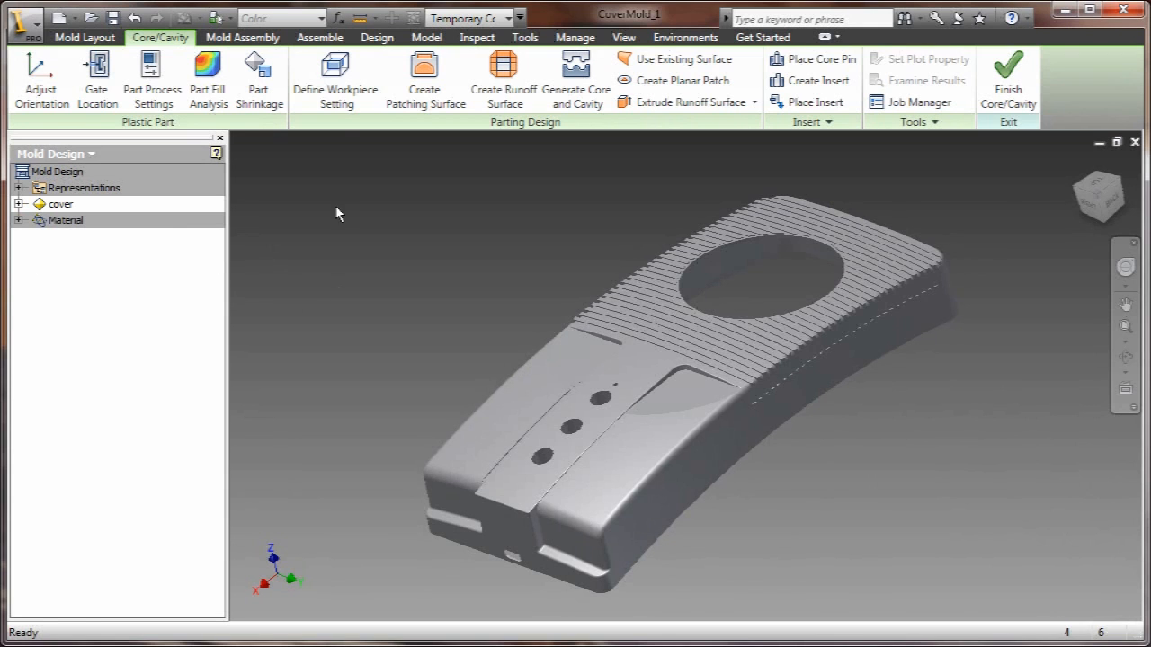
pyautogui.click(337, 79)
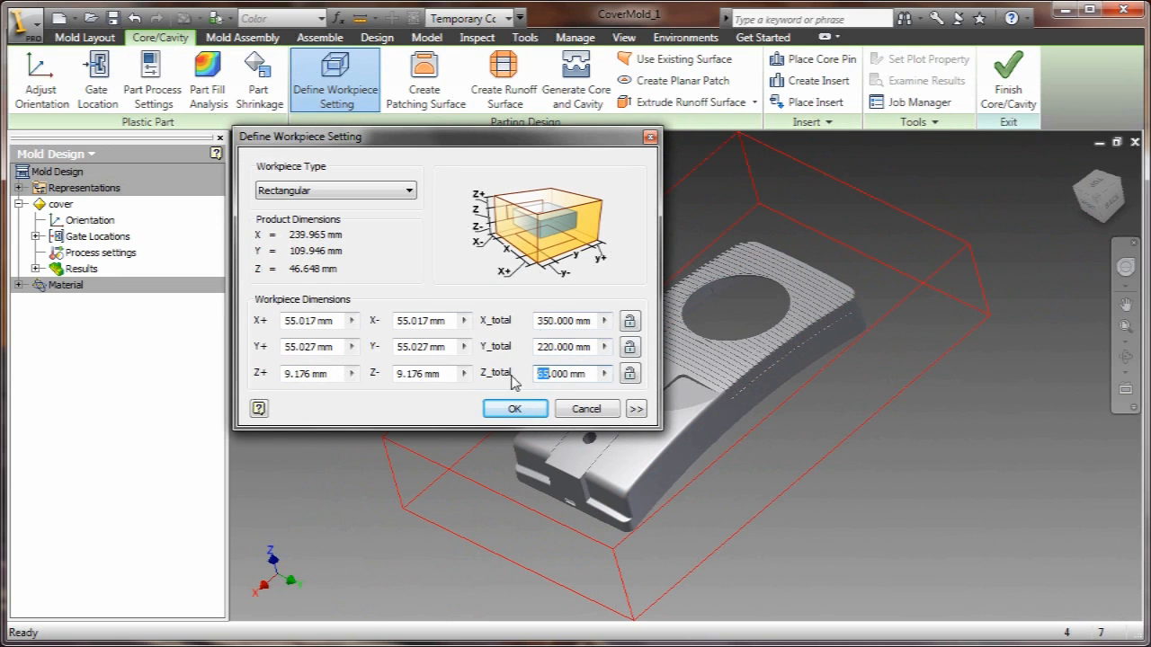
pyautogui.click(514, 408)
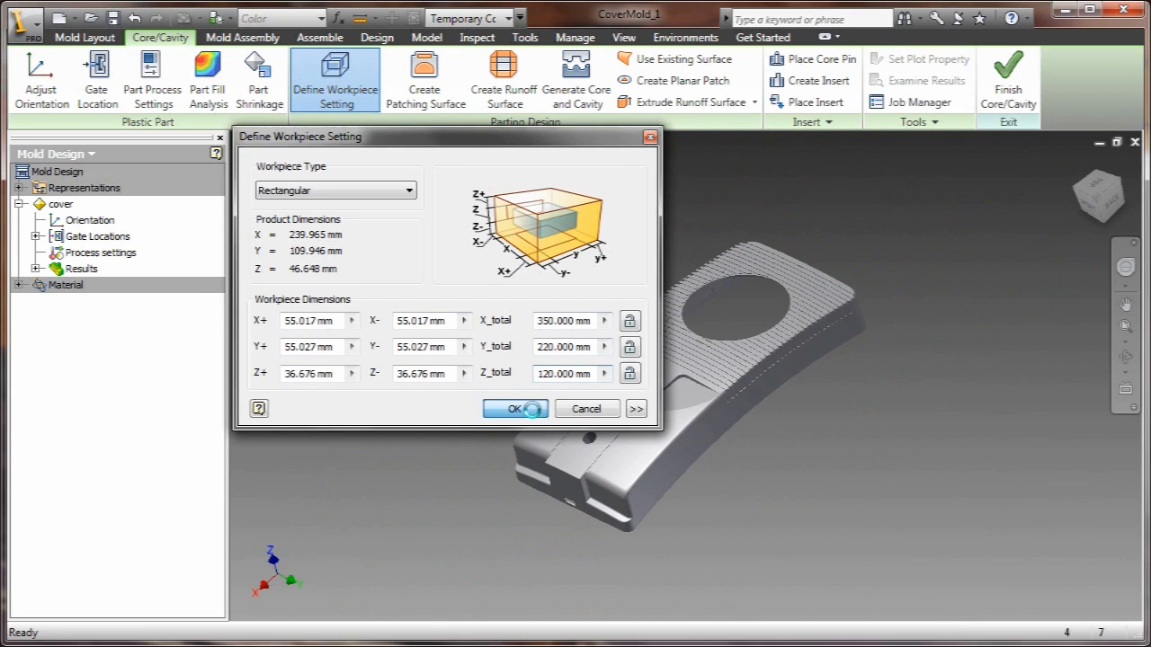
pyautogui.click(515, 408)
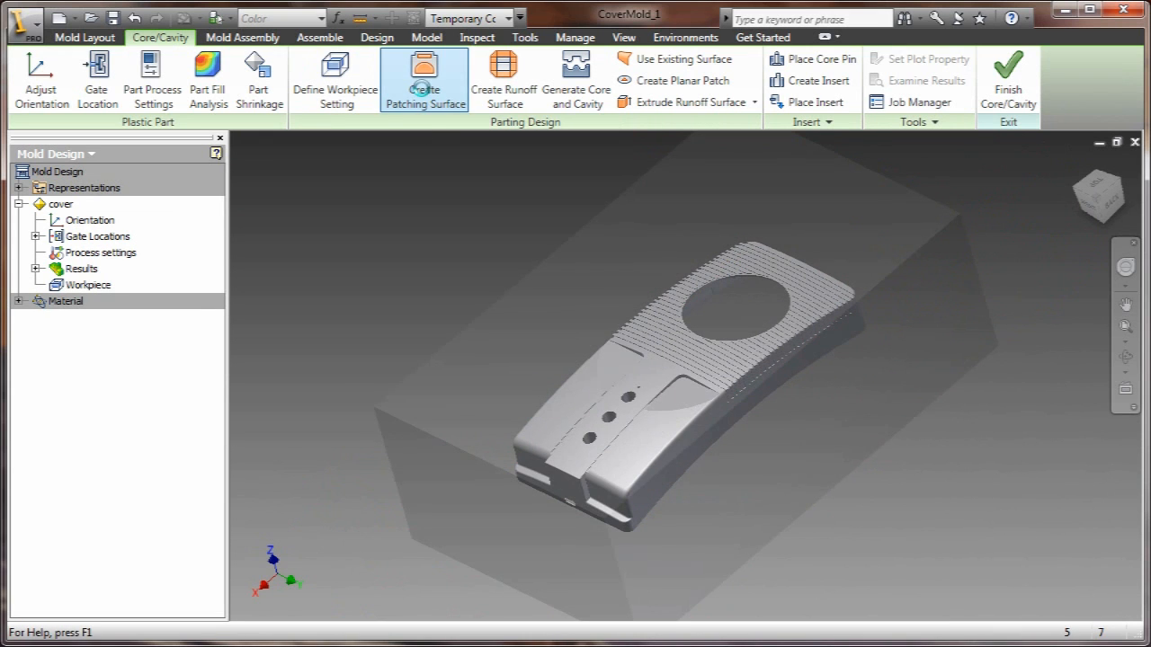
# Step: Create patching surfaces over the cover's hole edge loops, removing the extra patch entry
pyautogui.click(424, 79)
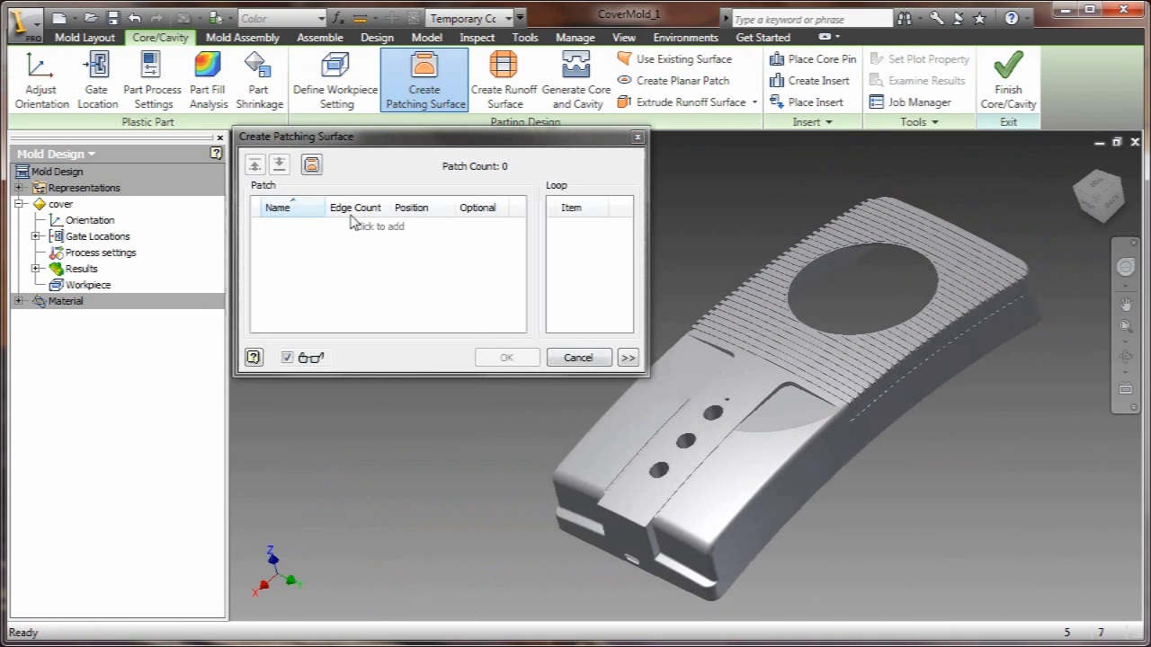
pyautogui.click(311, 164)
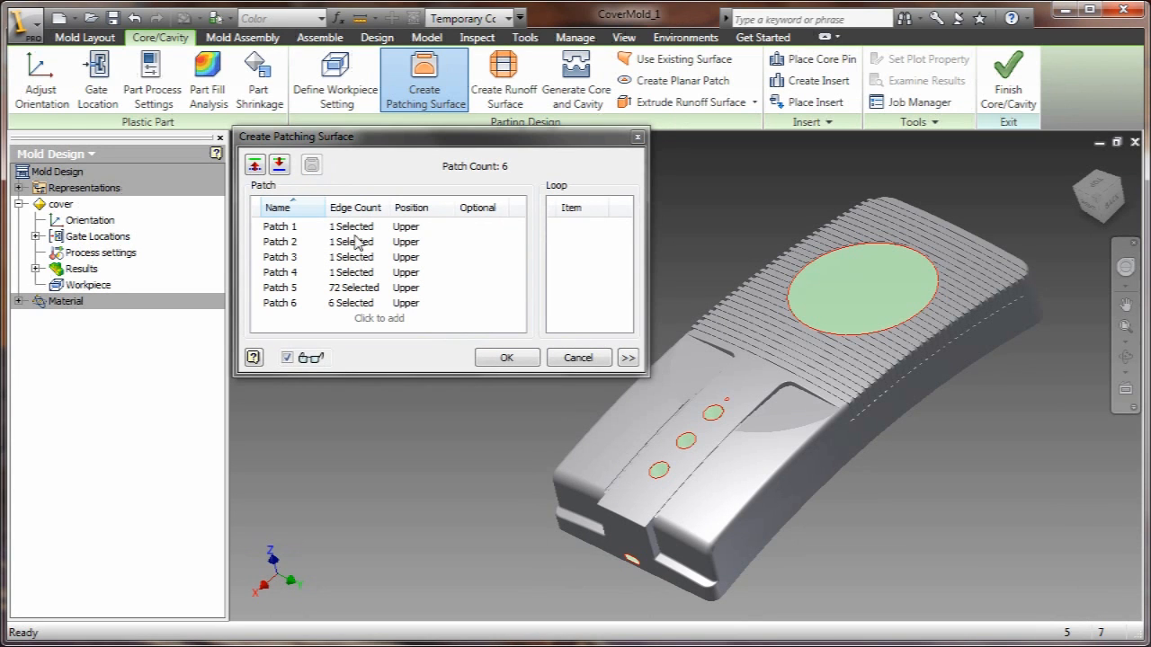
pyautogui.click(281, 257)
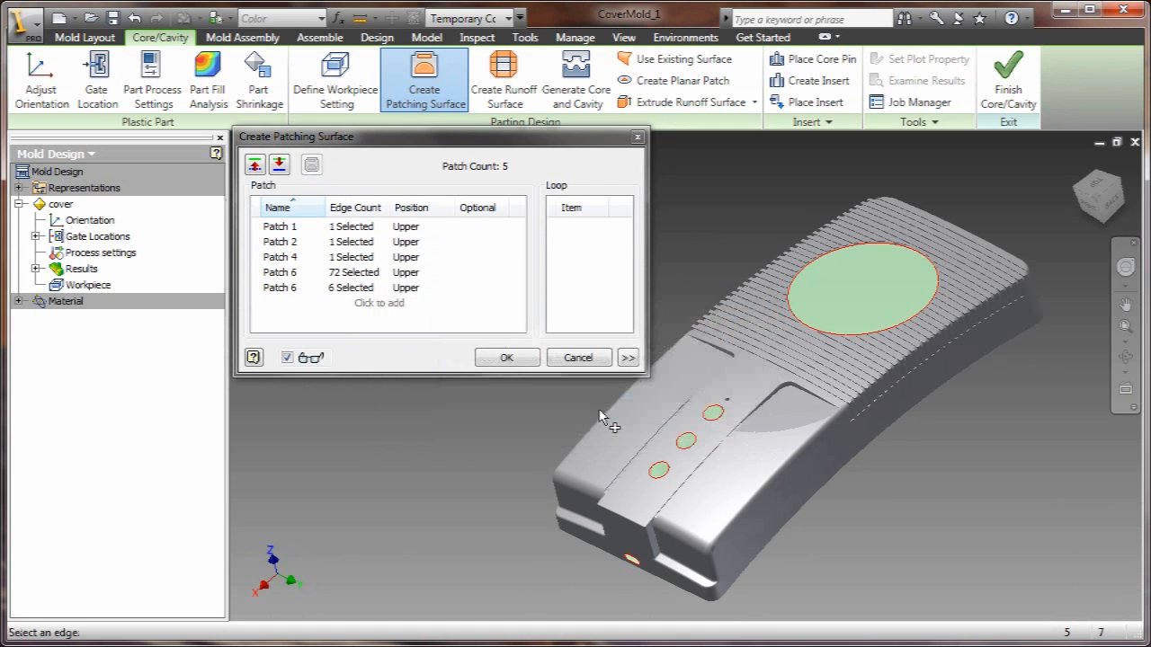
pyautogui.click(280, 272)
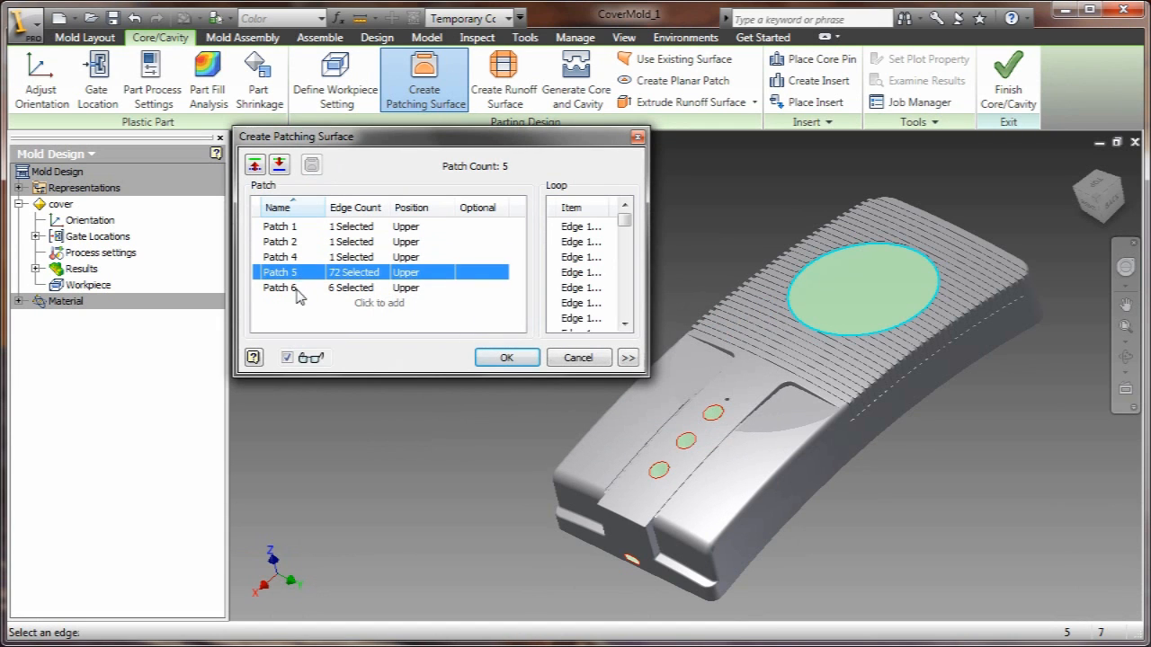
pyautogui.click(507, 356)
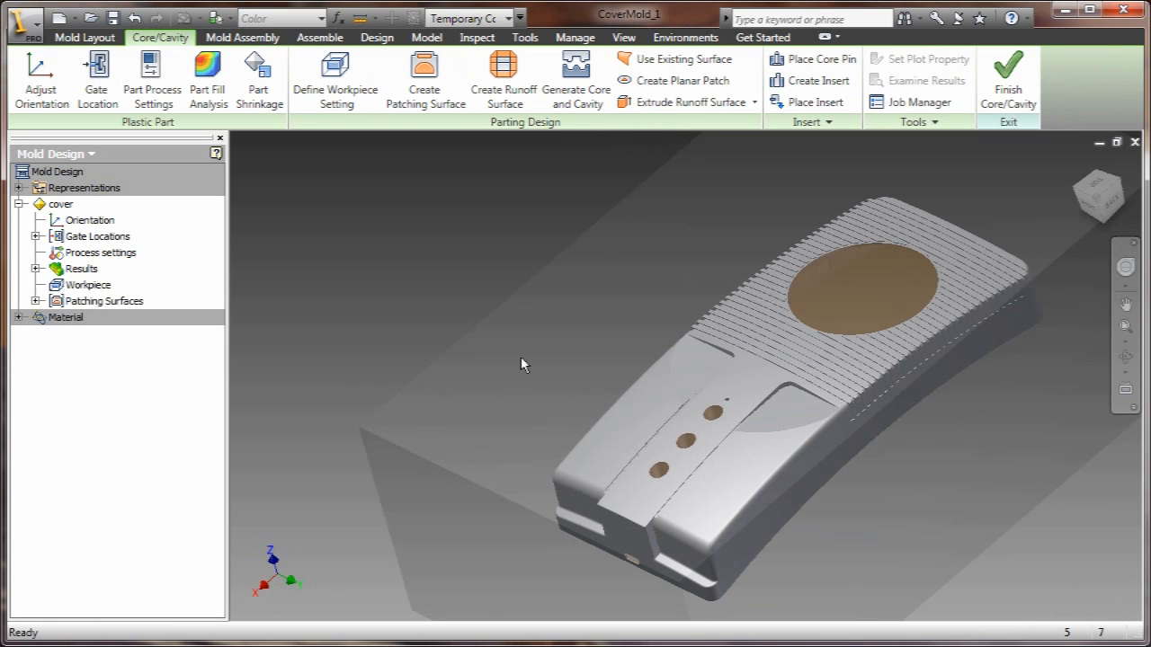
pyautogui.click(504, 76)
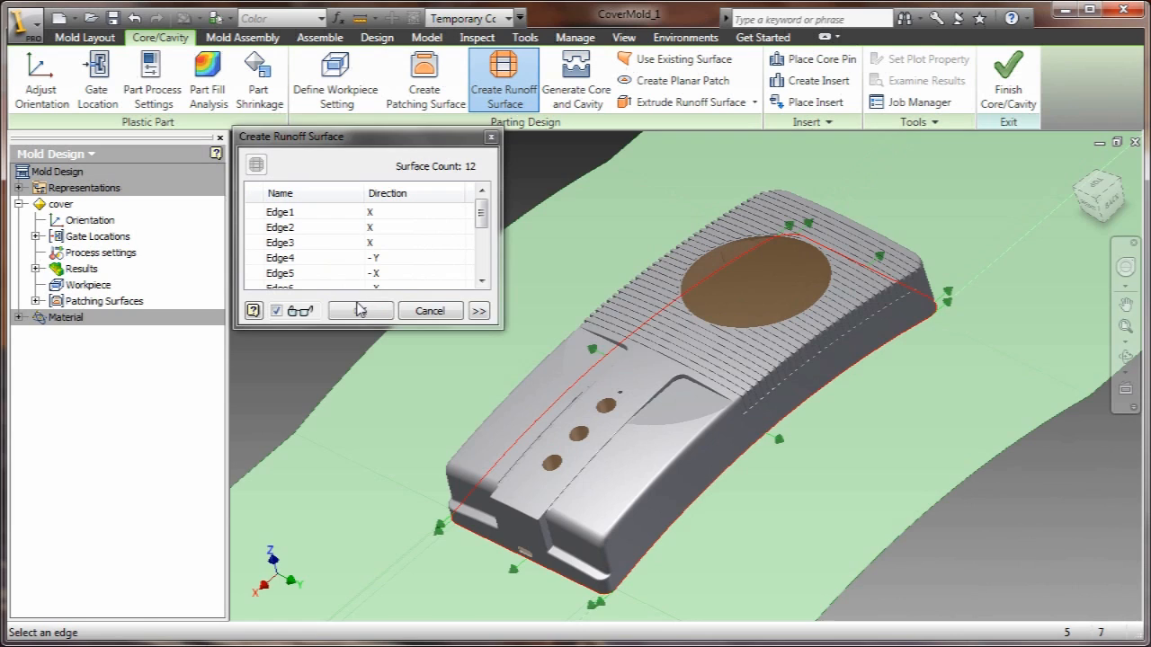
# Step: Build the runoff surface from the 12 detected parting edges
pyautogui.click(359, 310)
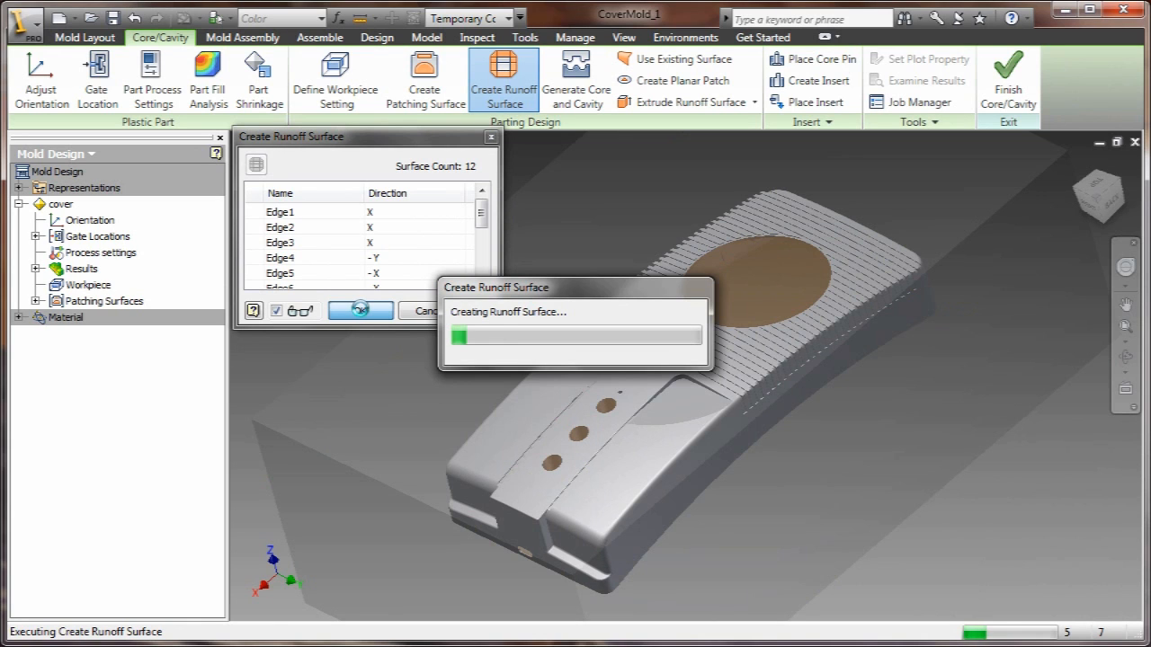
pyautogui.click(360, 309)
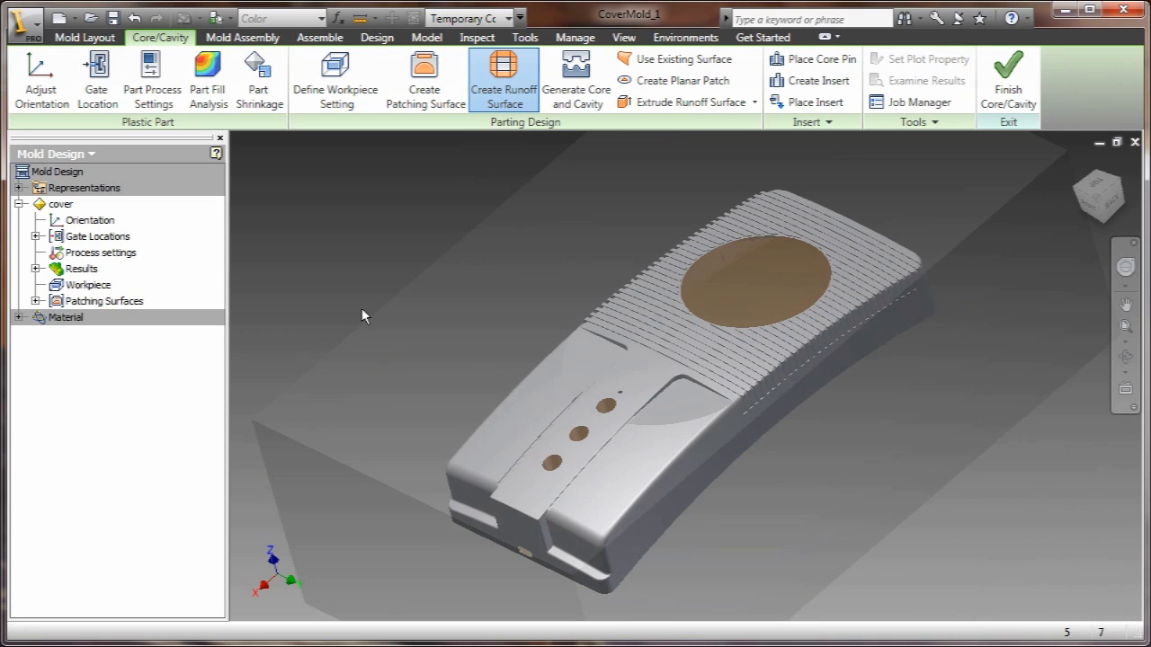
# Step: Run Preview/Diagnose in Generate Core and Cavity and locate Edge Set 1's missing hole patch
pyautogui.click(576, 79)
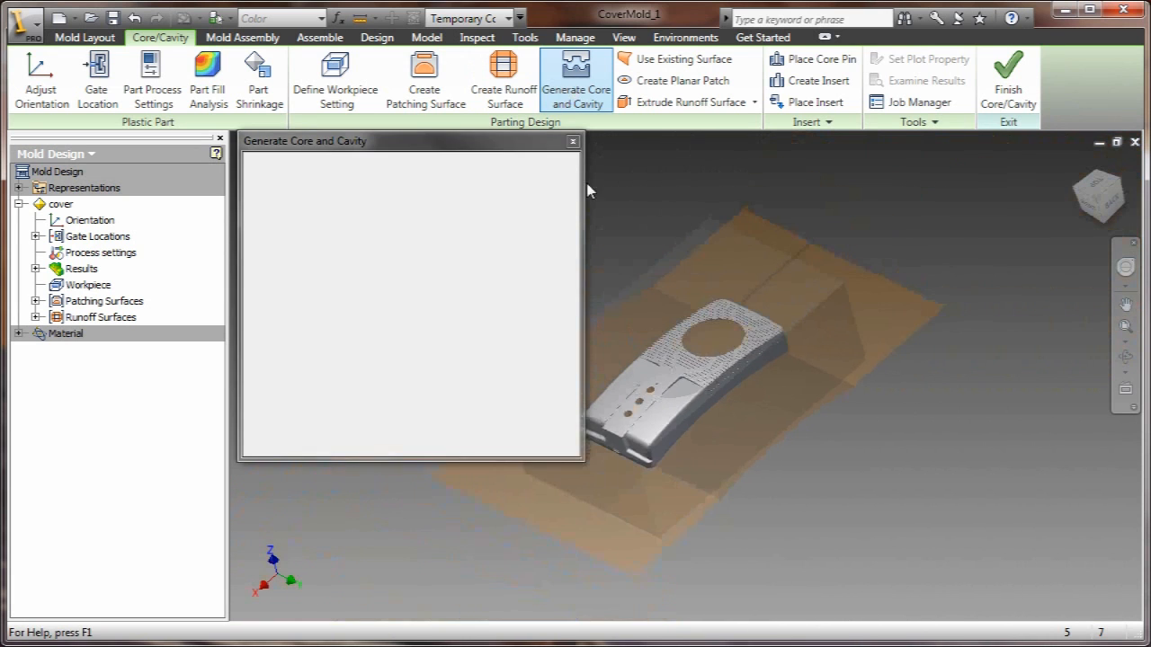
pyautogui.click(320, 199)
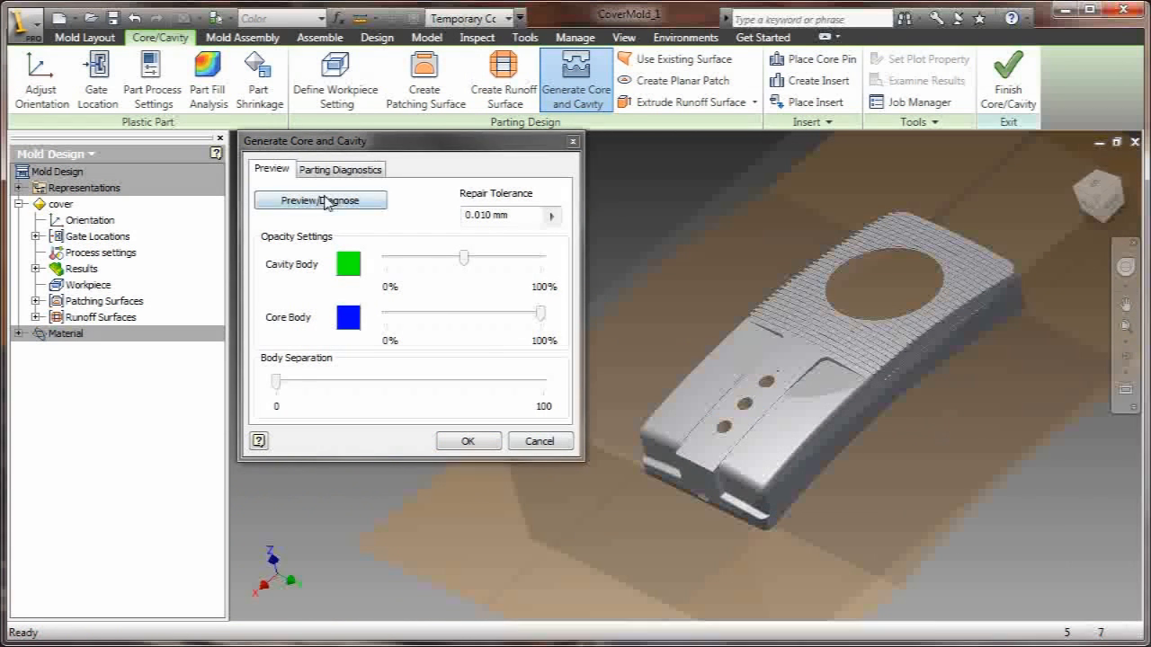
pyautogui.click(341, 169)
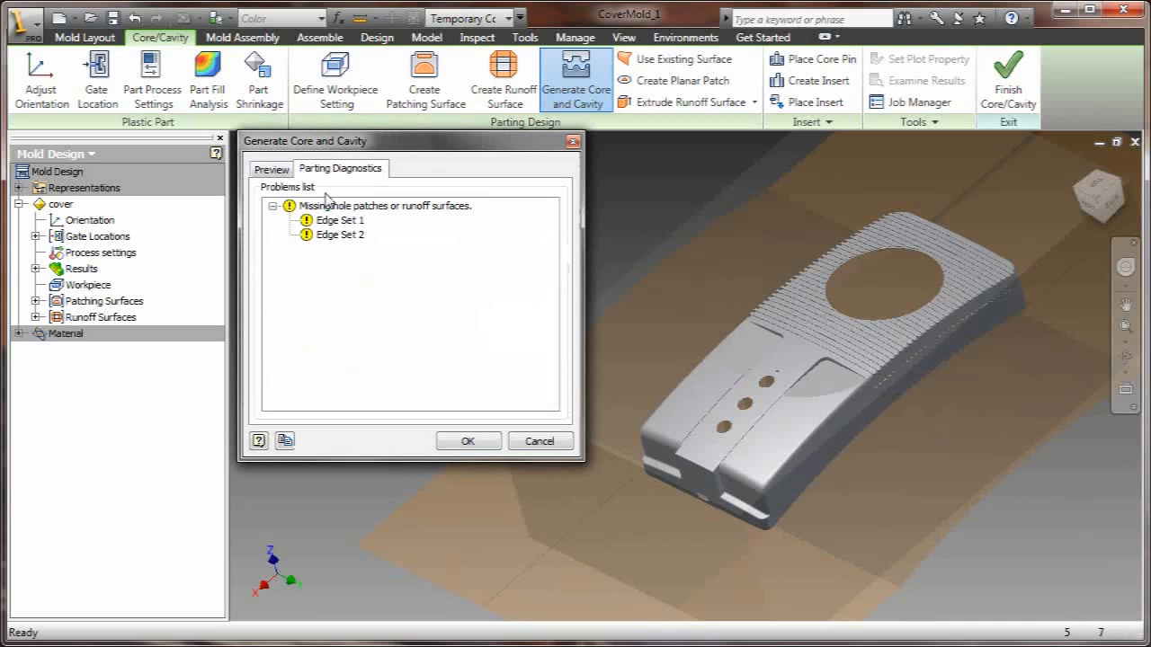
pyautogui.click(340, 219)
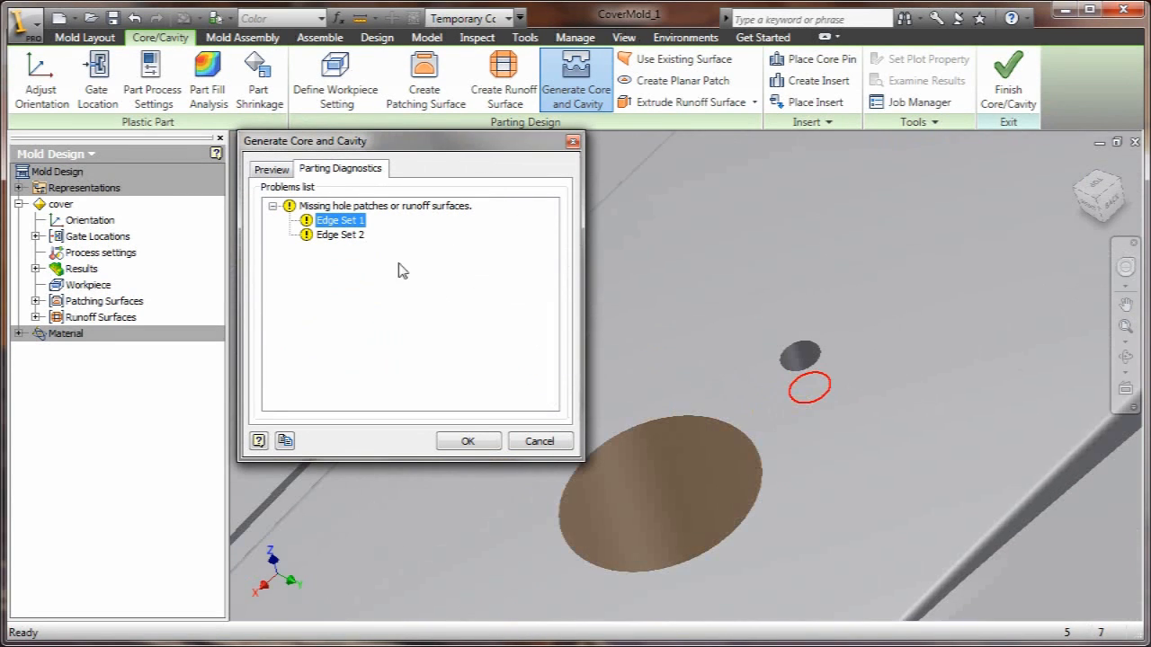
pyautogui.click(385, 205)
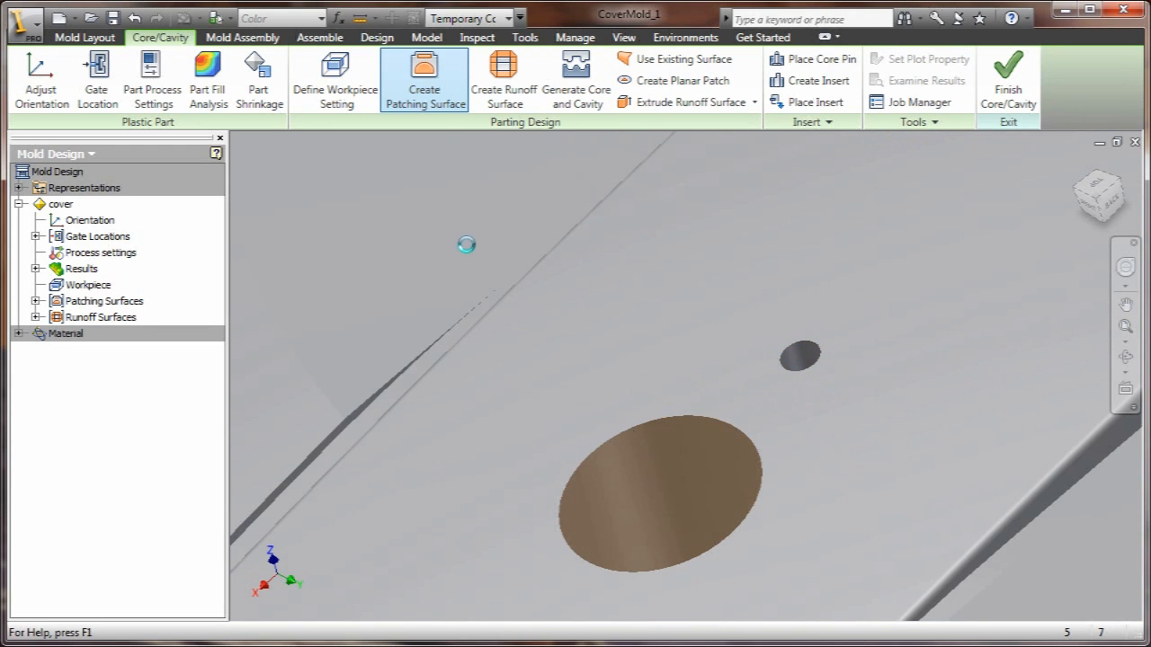
# Step: Add a one-edge patching surface over the small leftover hole
pyautogui.click(424, 79)
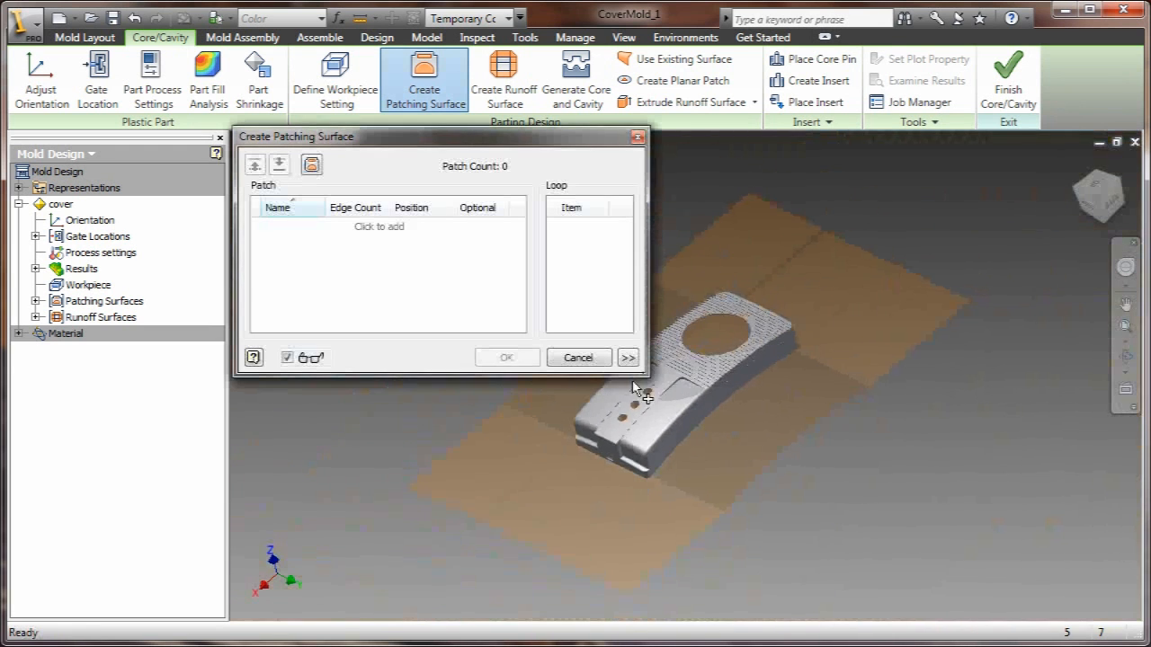
pyautogui.click(378, 226)
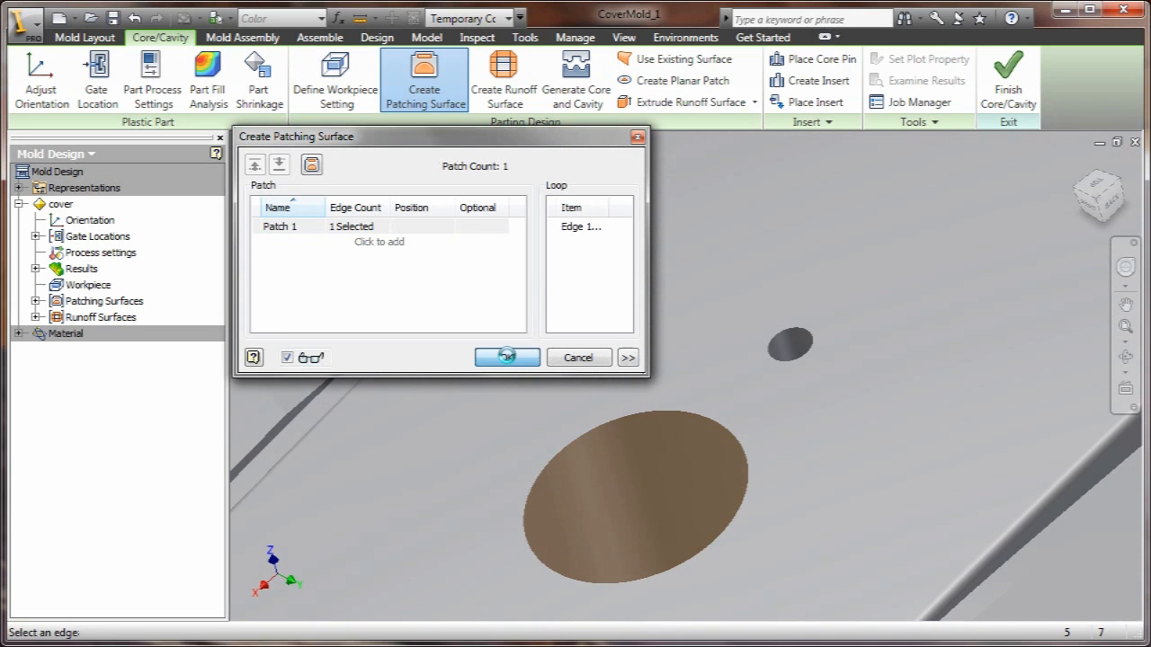
pyautogui.click(507, 356)
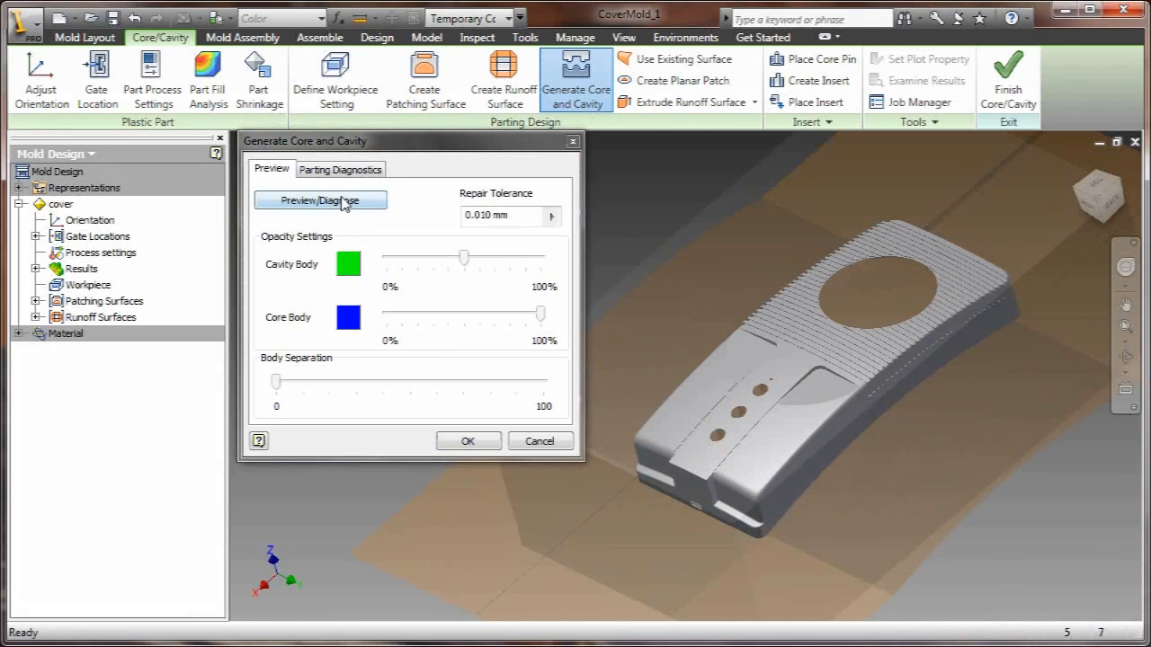
# Step: Preview with Body Separation at 100, generate the core and cavity, then start the Pattern tool
pyautogui.click(320, 199)
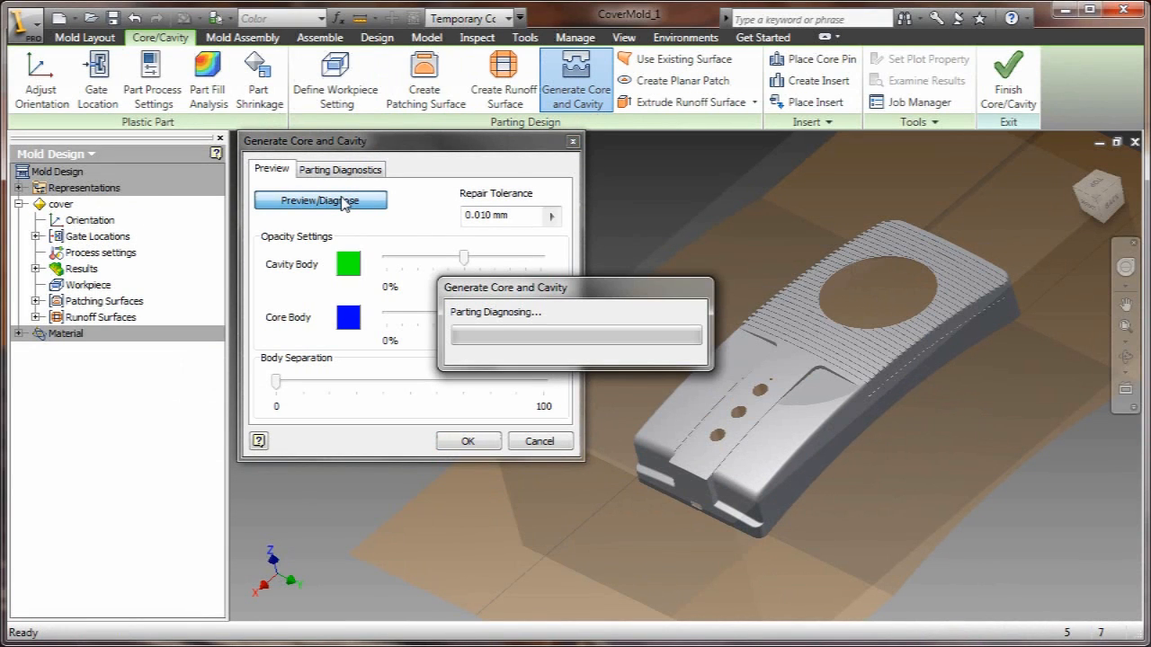
pyautogui.click(320, 200)
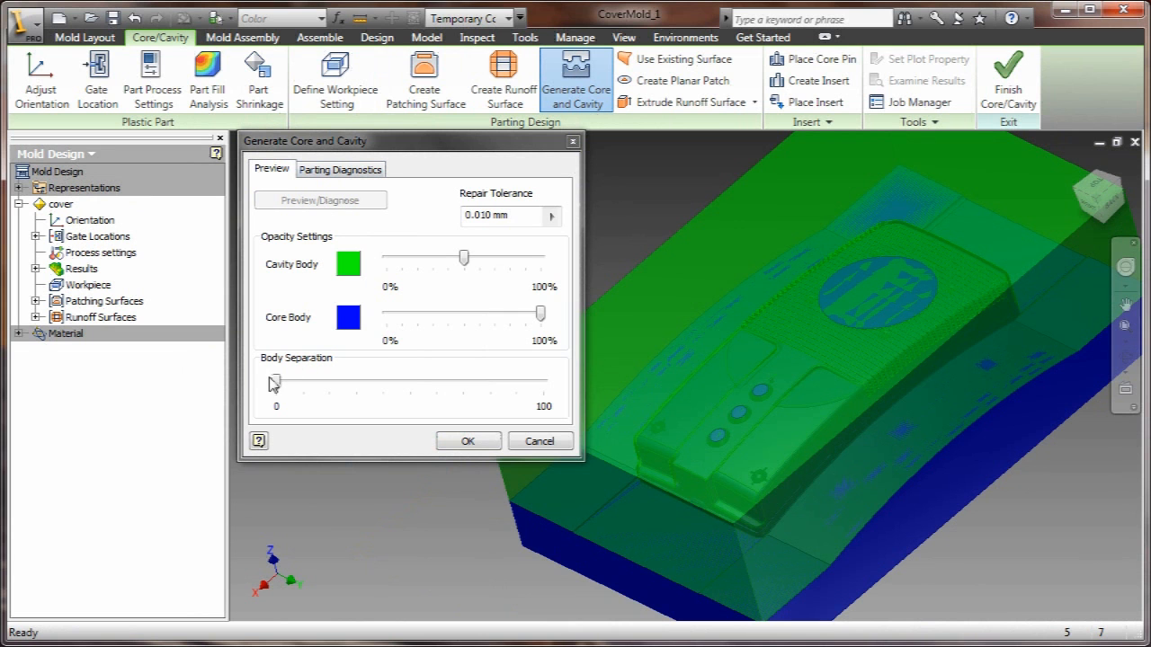
pyautogui.moveTo(273, 381); pyautogui.dragTo(543, 381)
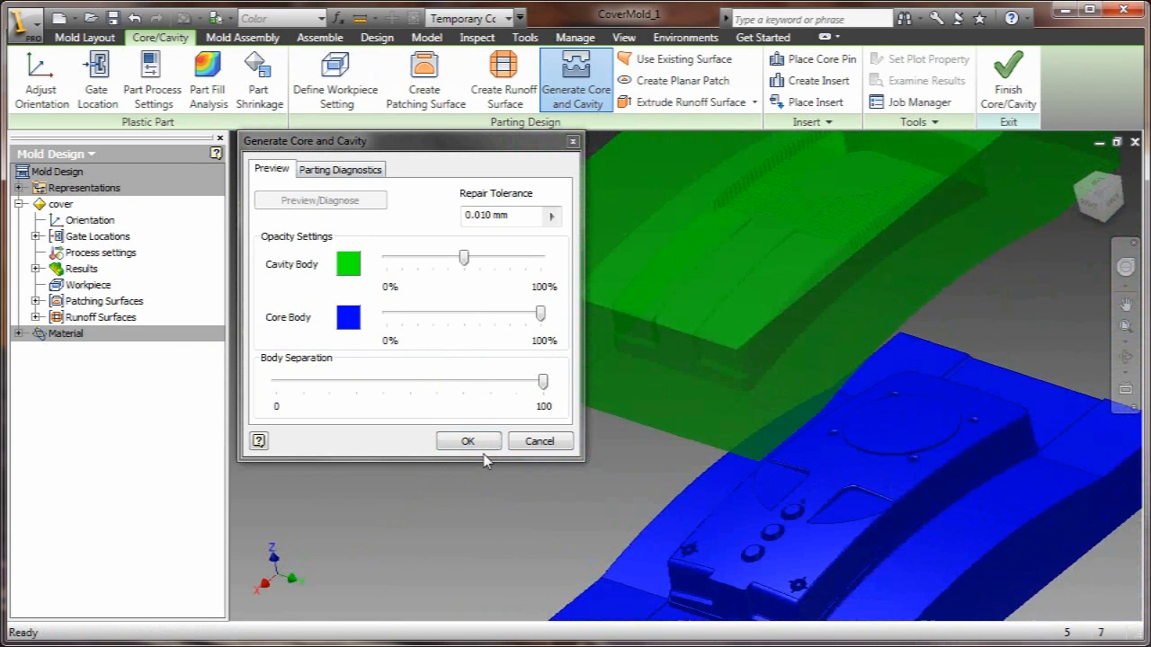
pyautogui.click(468, 440)
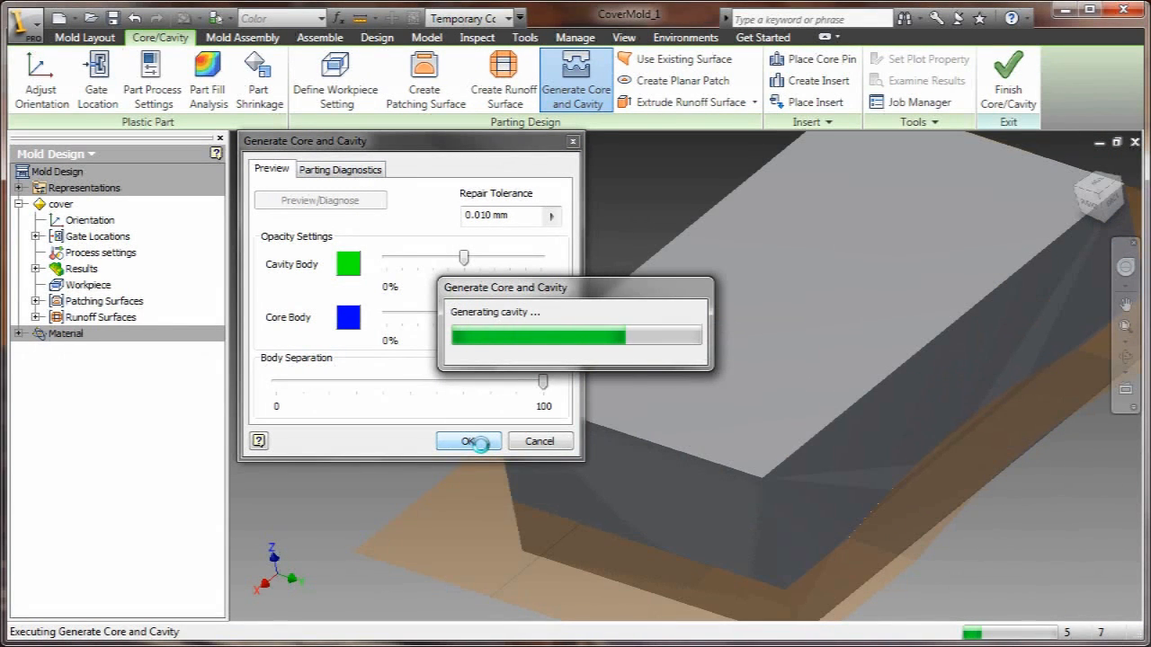
pyautogui.click(467, 443)
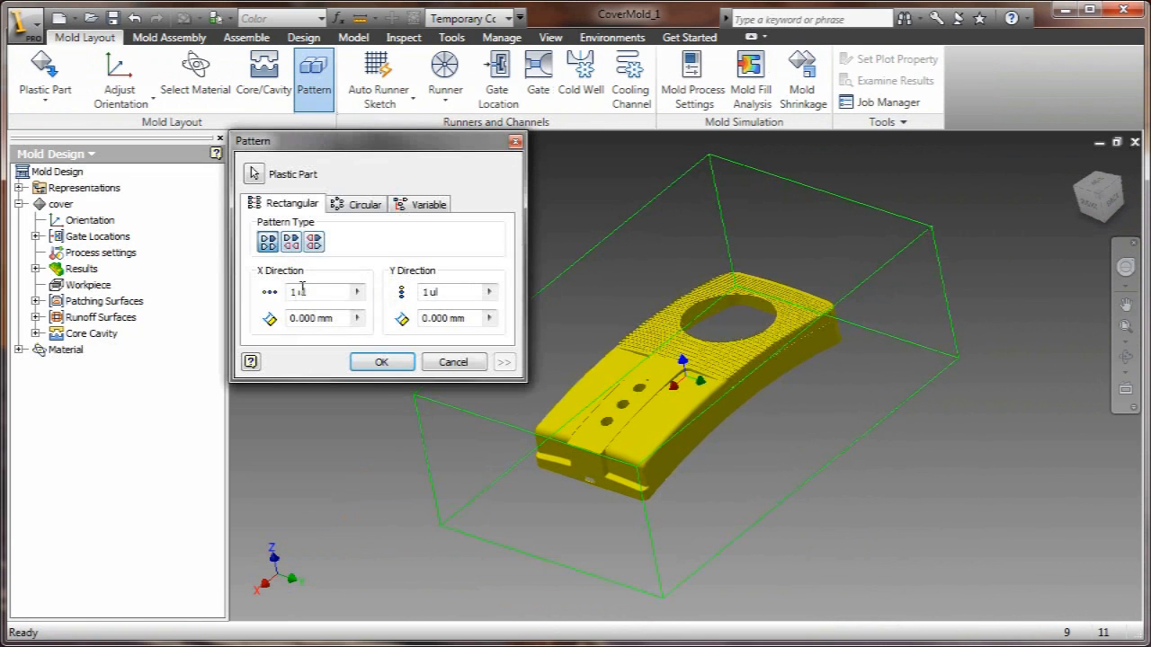
# Step: Create the 2 × 2 rectangular pattern of the cover at 350 mm by 220 mm spacing with unique files
pyautogui.write('2')
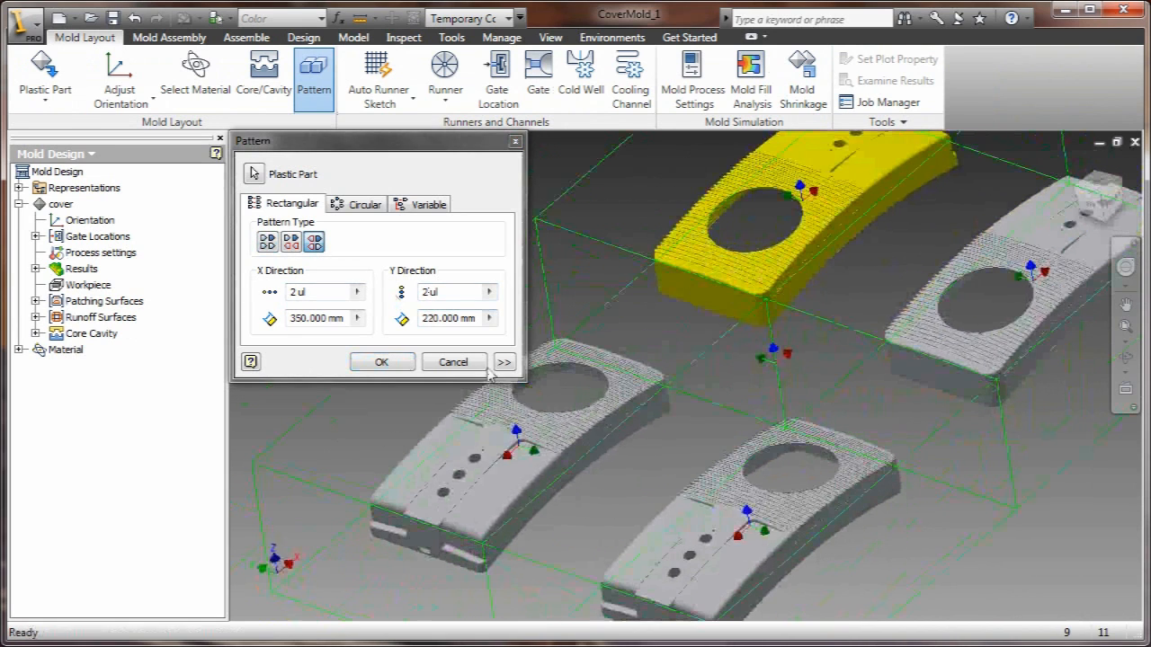
pyautogui.click(503, 361)
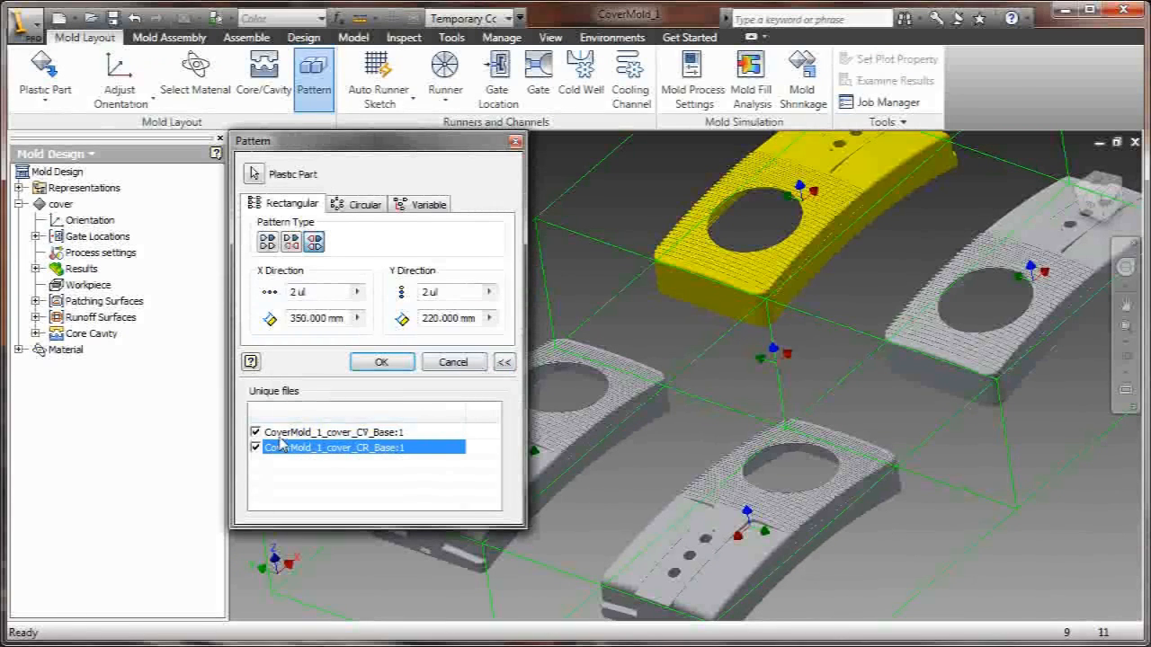
pyautogui.click(381, 361)
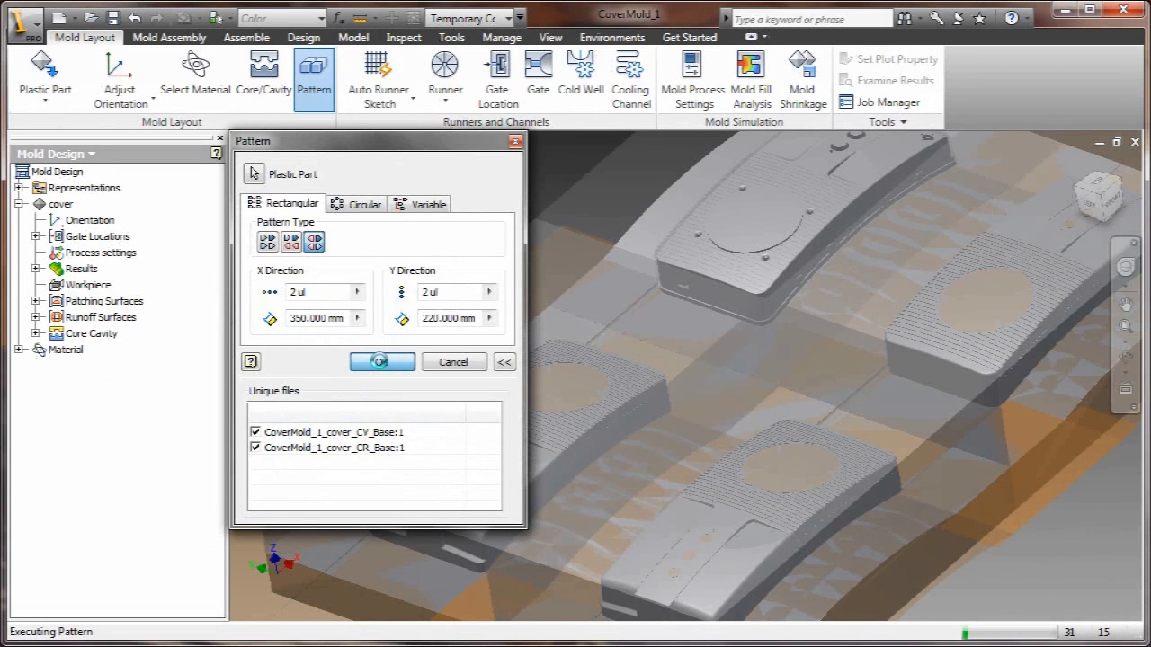
pyautogui.click(381, 362)
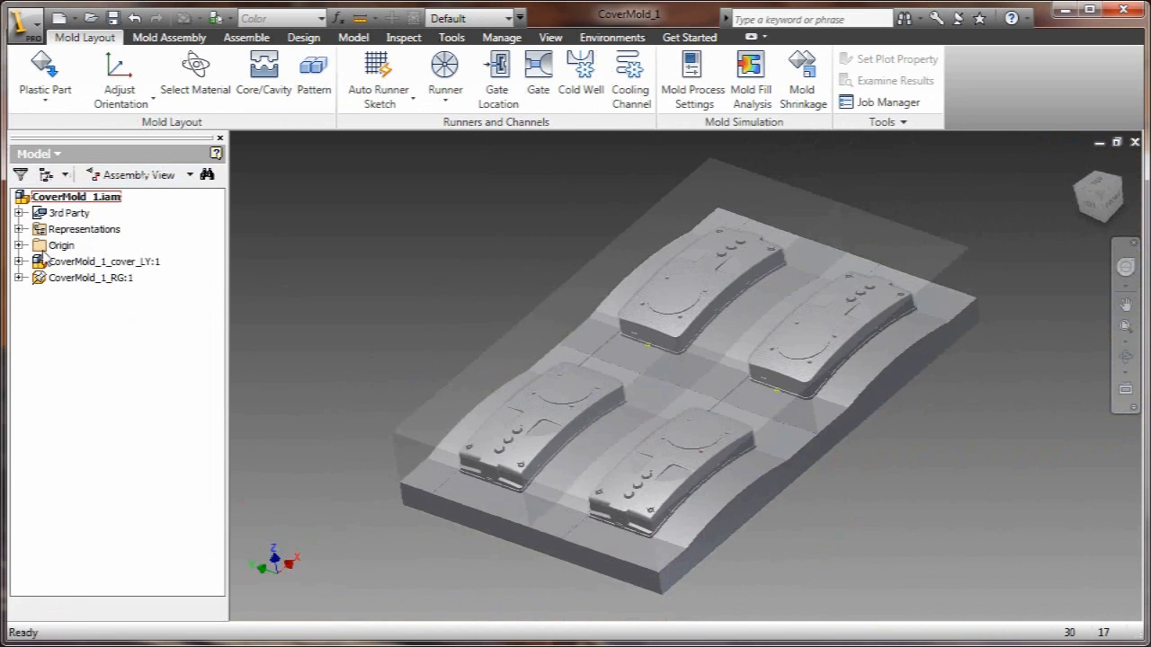
# Step: Return to the Mold Design browser and start the Mold Base command from Mold Assembly
pyautogui.click(126, 457)
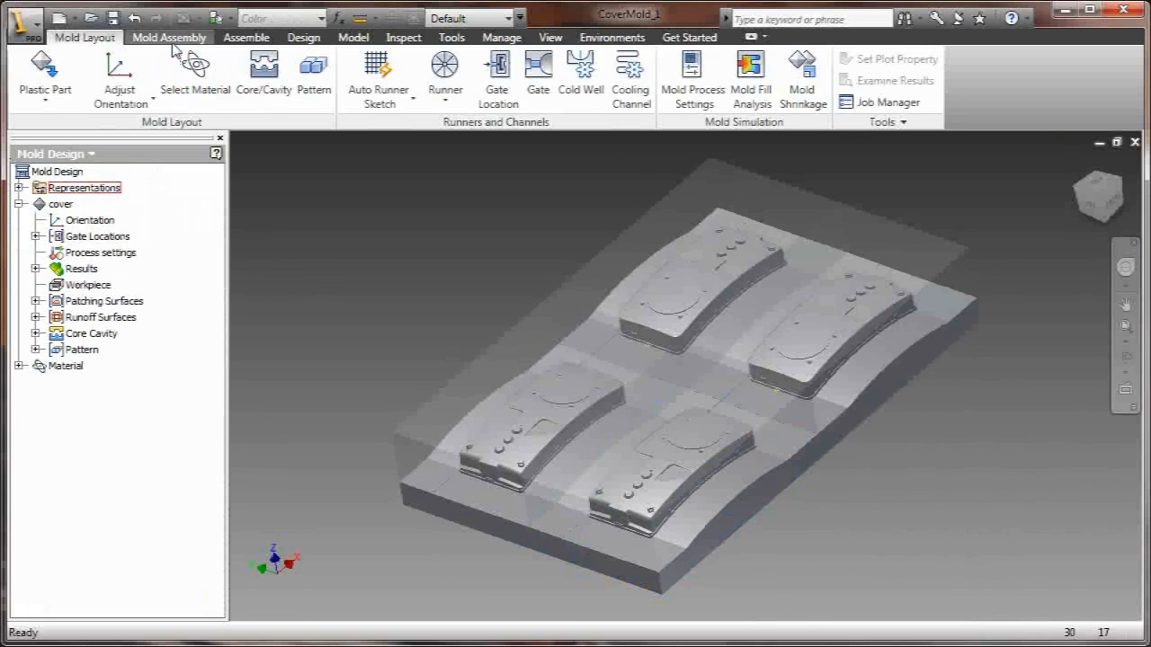
pyautogui.click(36, 72)
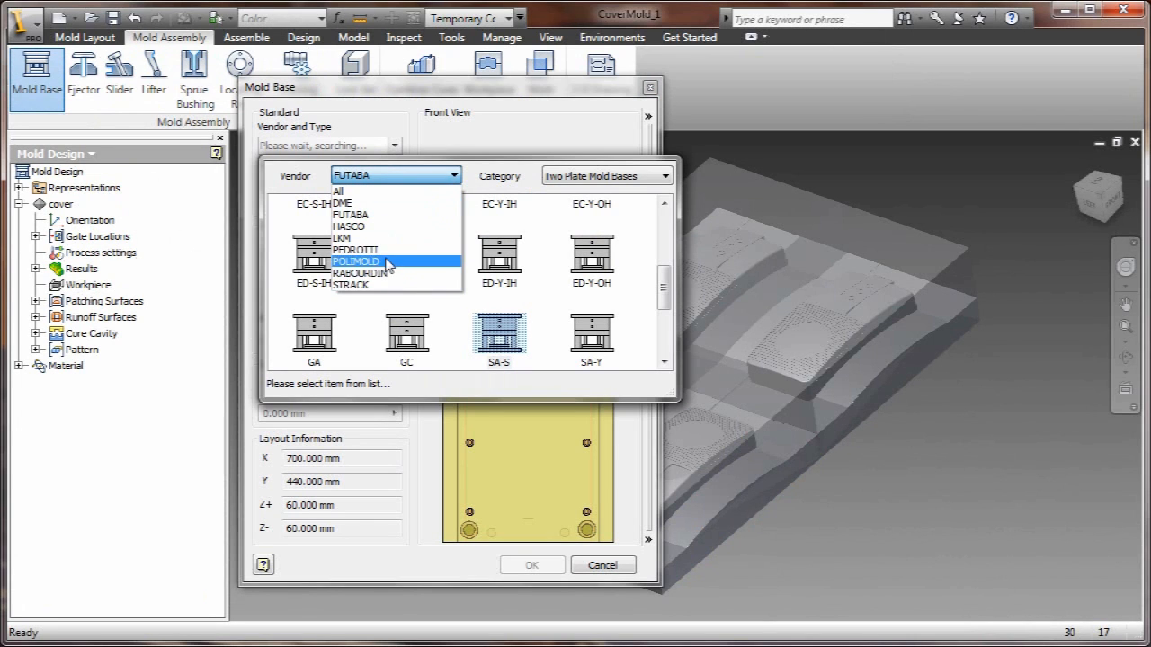
# Step: Insert a HASCO 696 × 896 mm mold base referenced on the core block around the four cavities
pyautogui.click(349, 226)
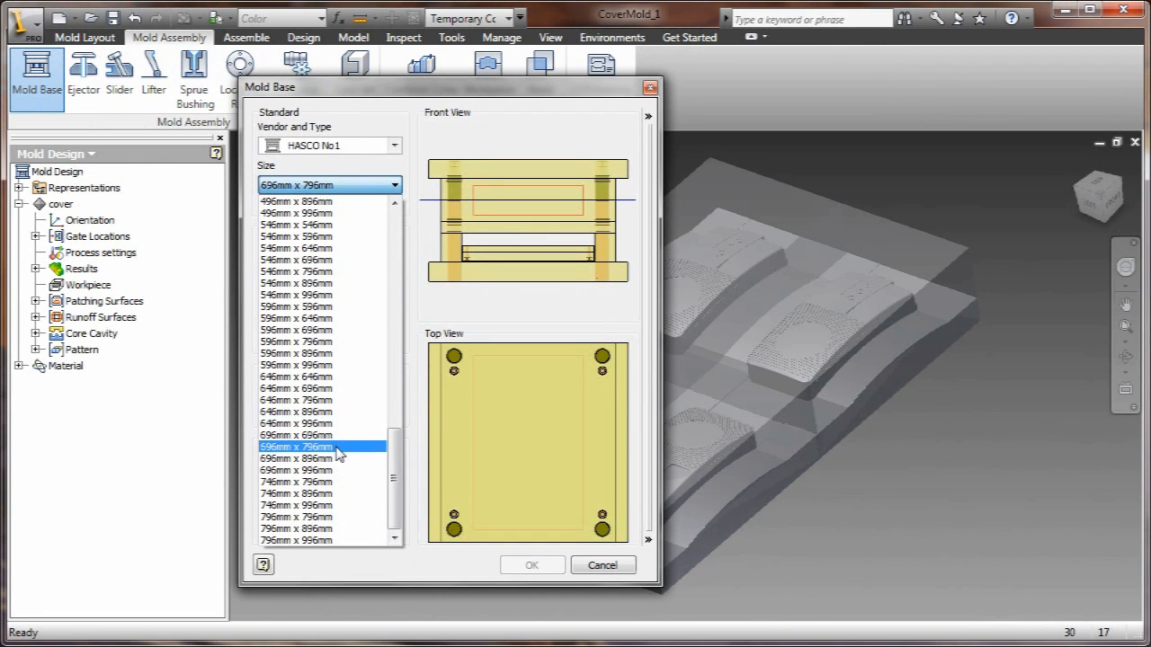
pyautogui.click(295, 458)
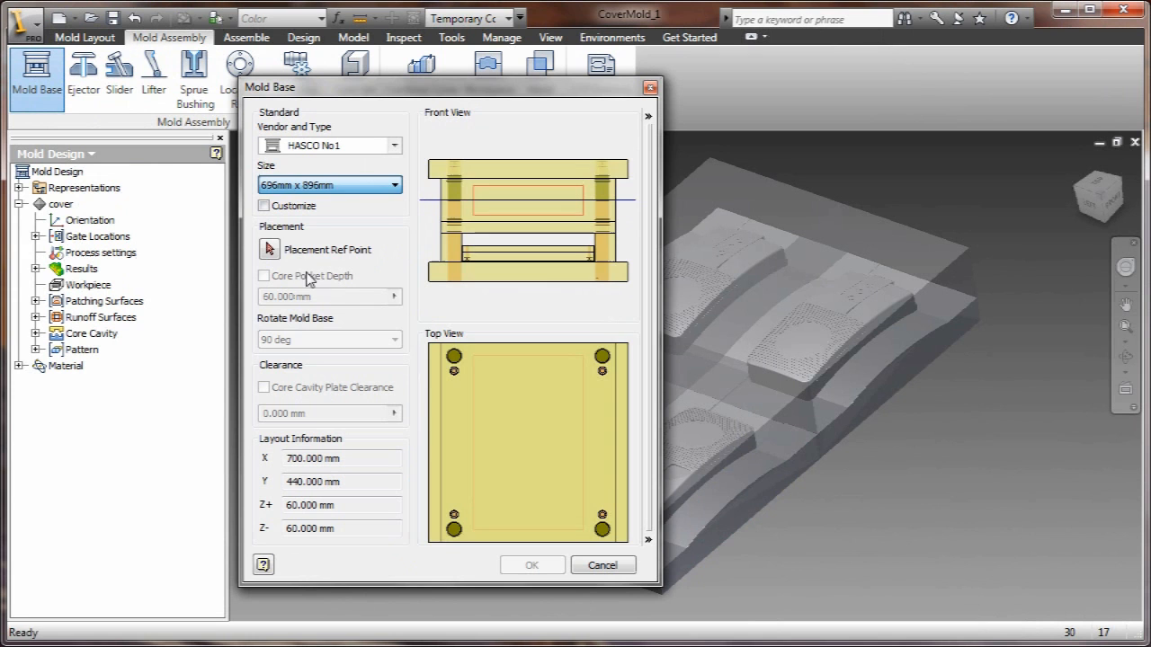
pyautogui.click(270, 248)
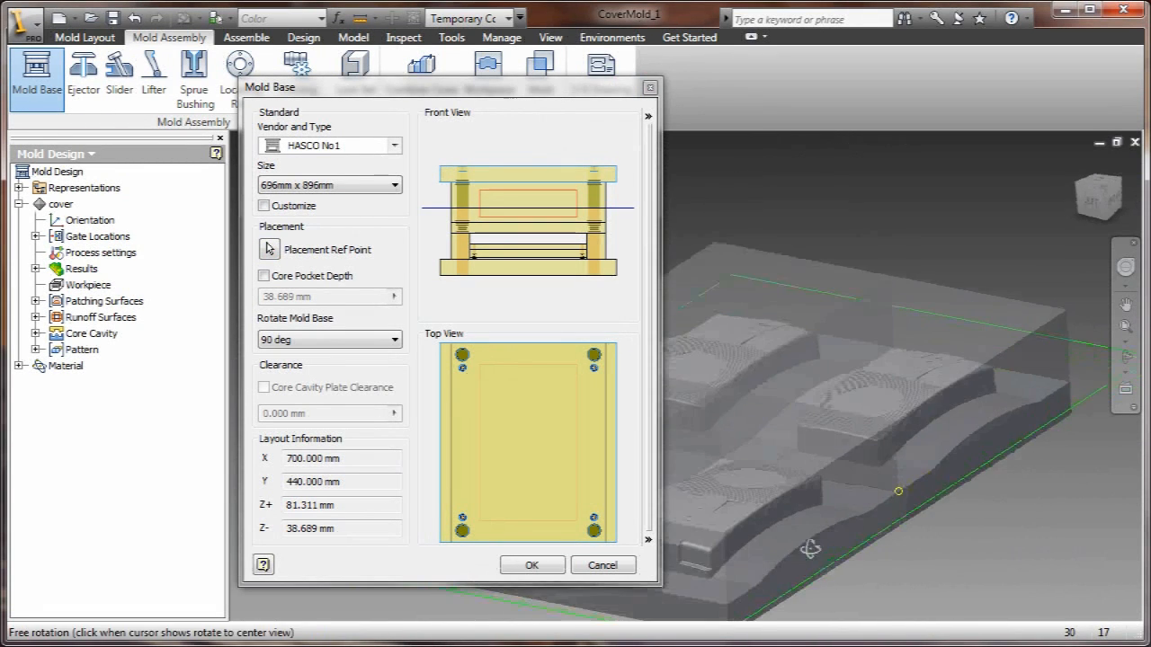
pyautogui.click(532, 564)
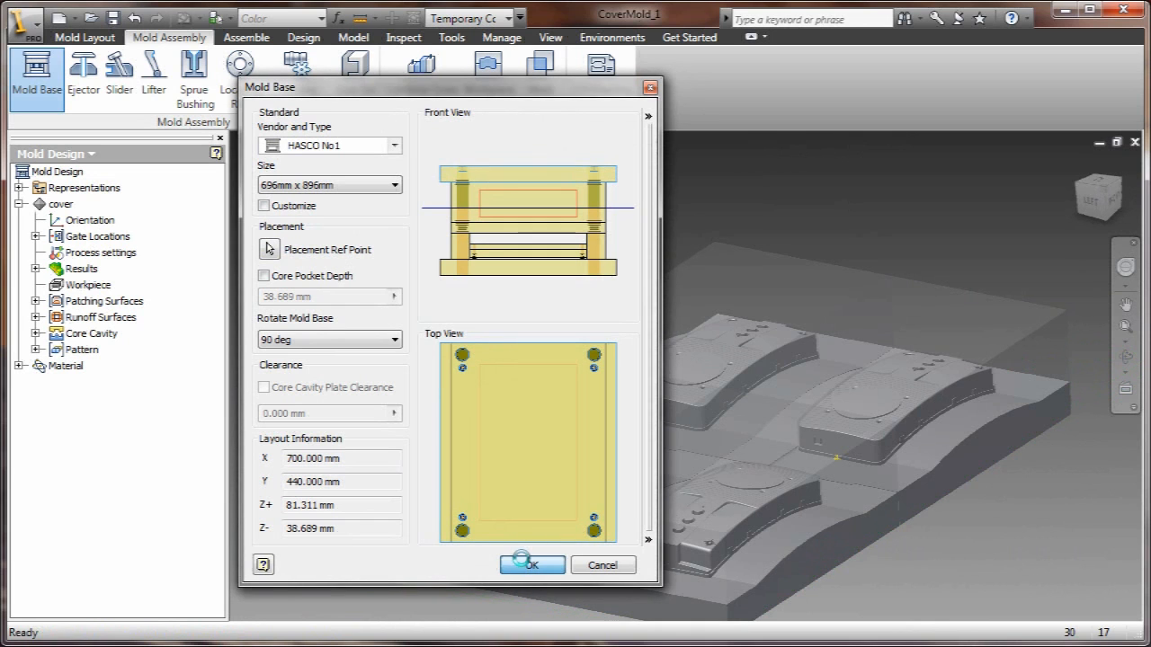
pyautogui.click(531, 565)
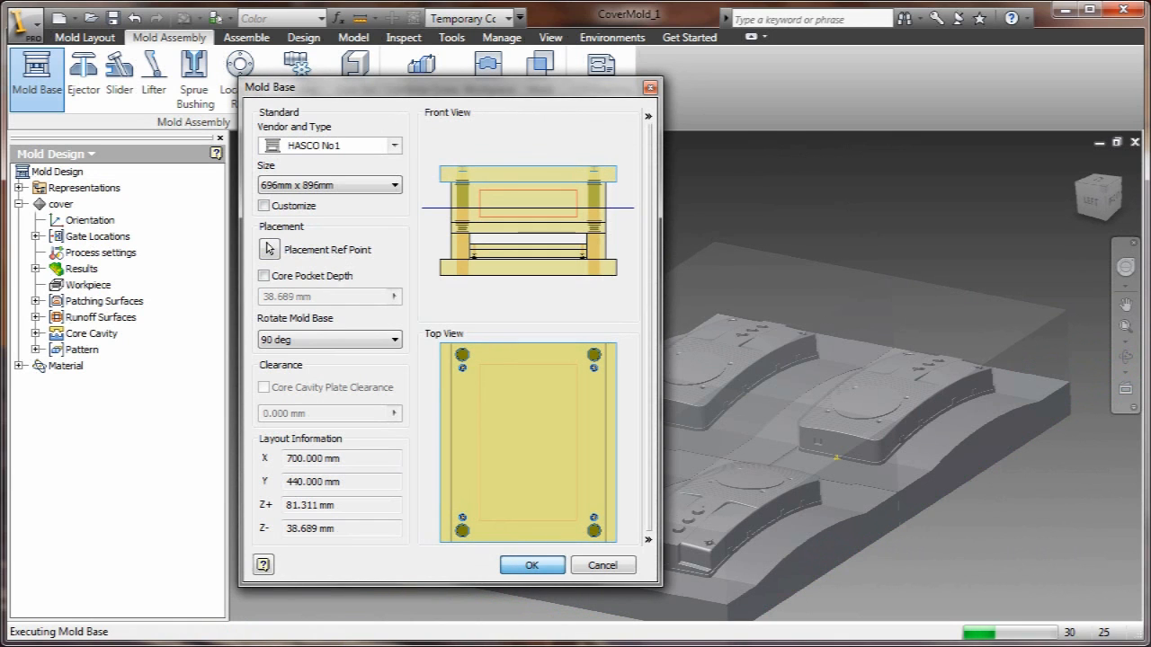
pyautogui.click(532, 565)
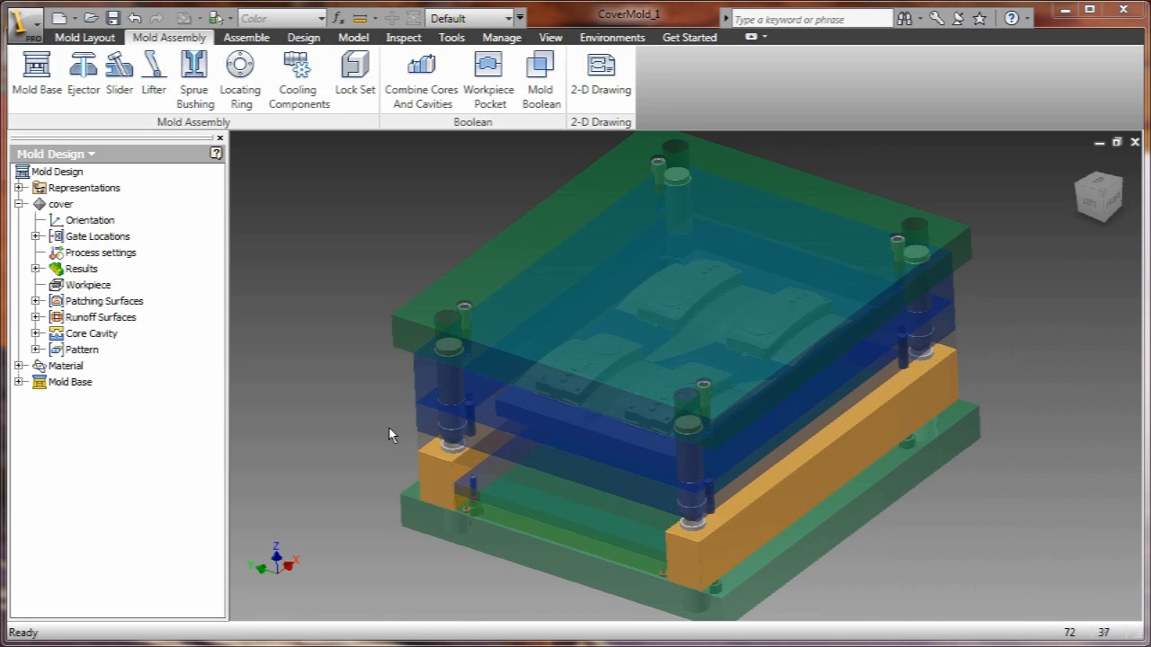
pyautogui.moveTo(446, 403)
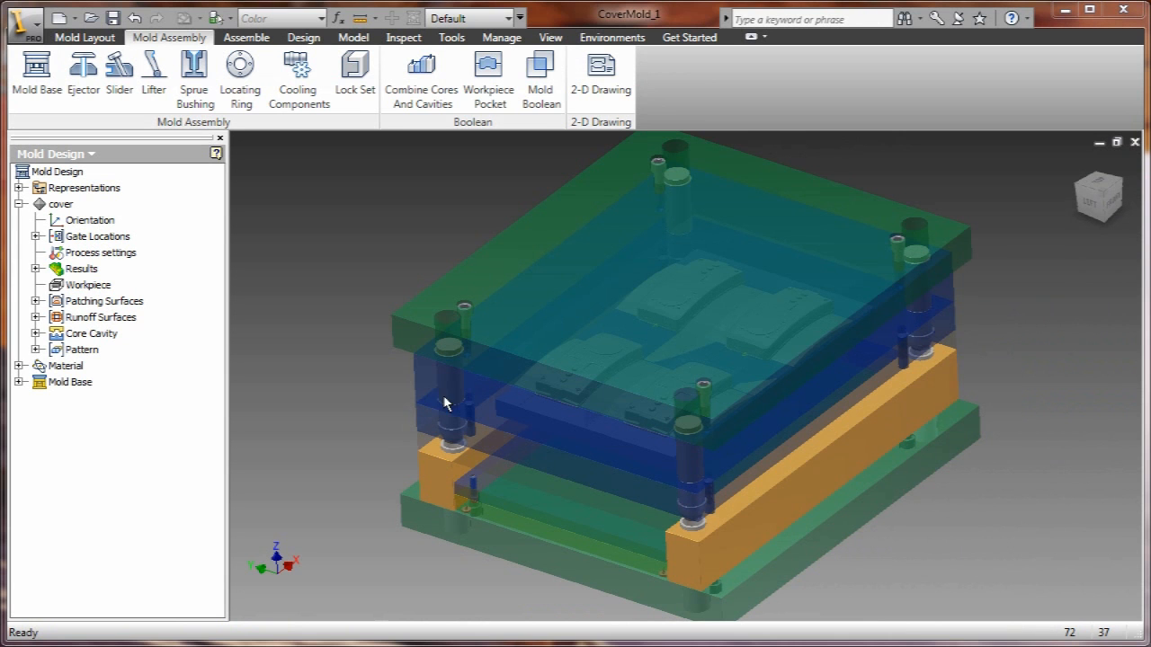
# Step: Switch to the top-level CoverMold.iam assembly showing the complete mold with its HASCO base
pyautogui.click(83, 36)
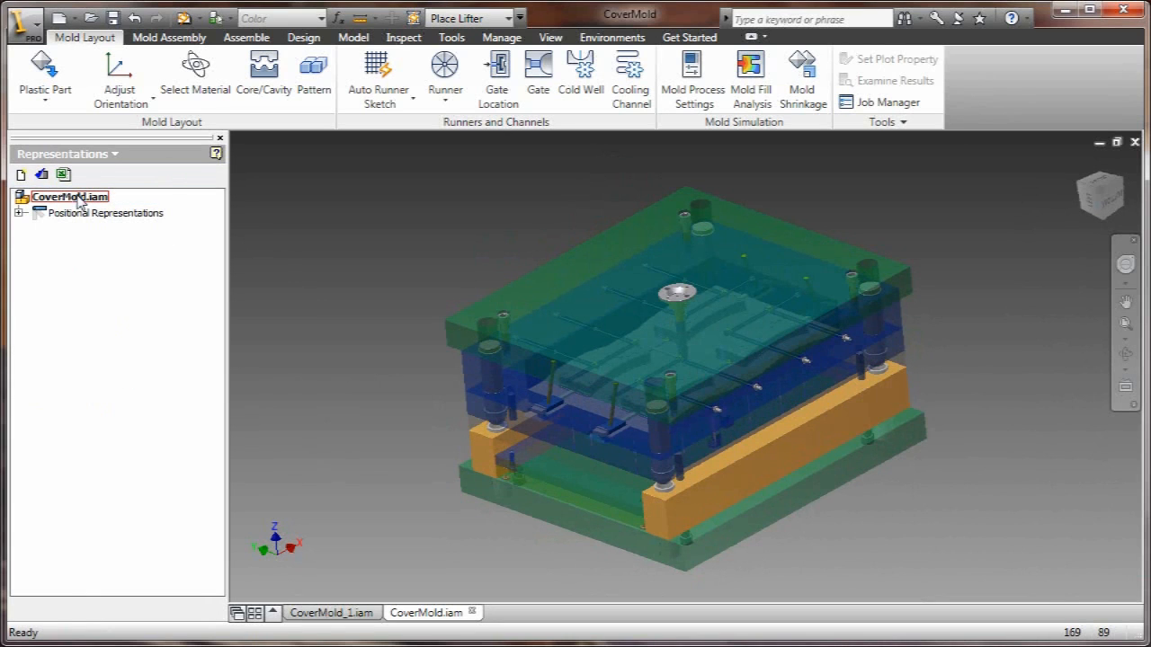
# Step: Activate the Product Open positional representation to separate the mold halves
pyautogui.click(18, 212)
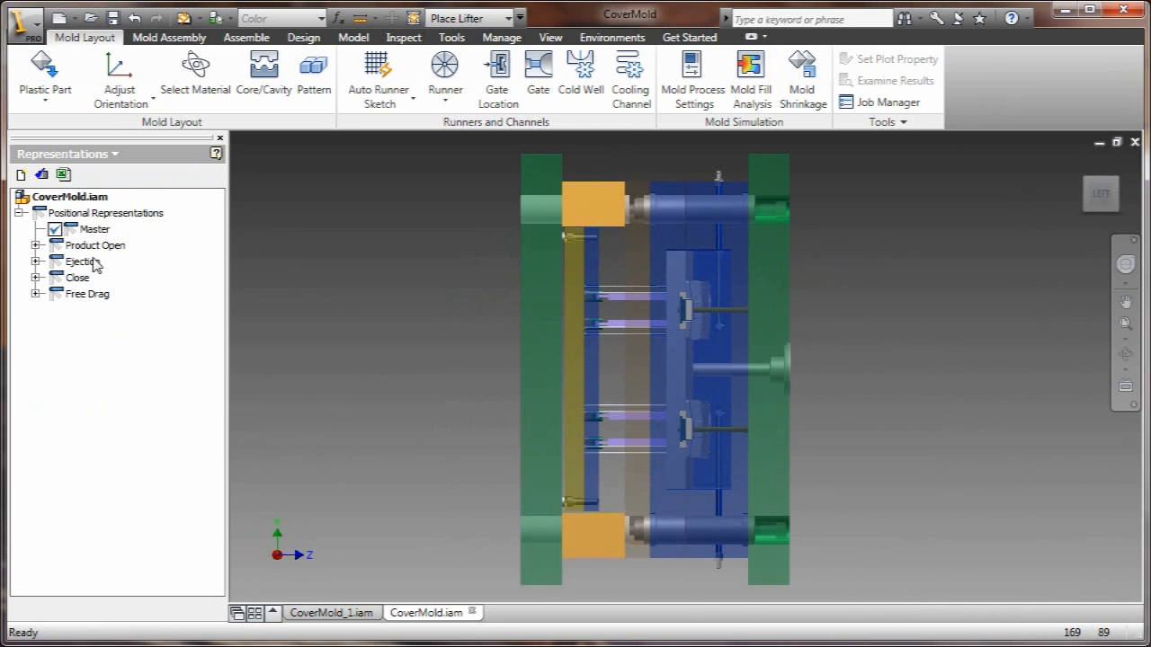
pyautogui.click(93, 245)
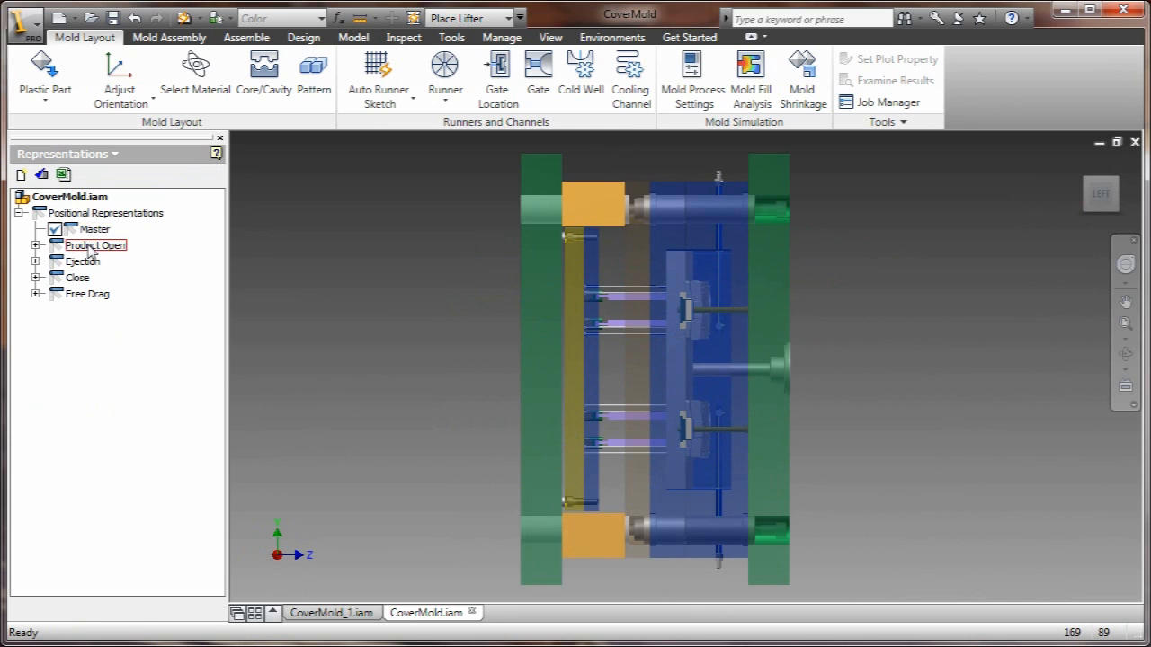
pyautogui.doubleClick(94, 244)
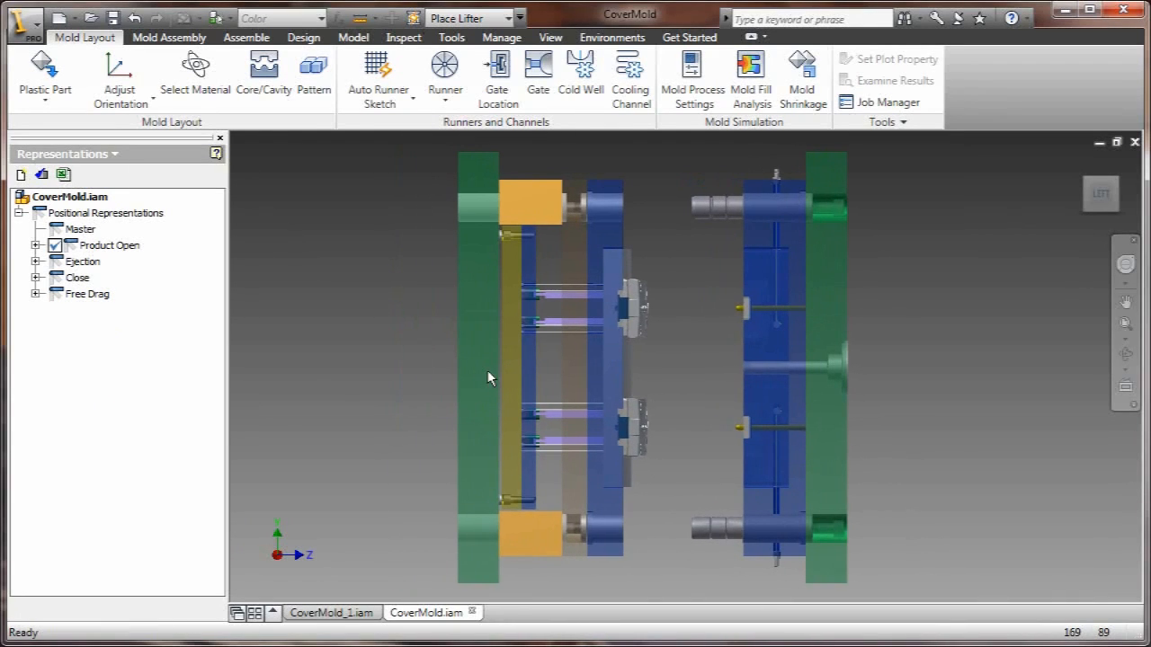
# Step: Activate the Ejection positional representation to push the parts out of the mold
pyautogui.click(83, 260)
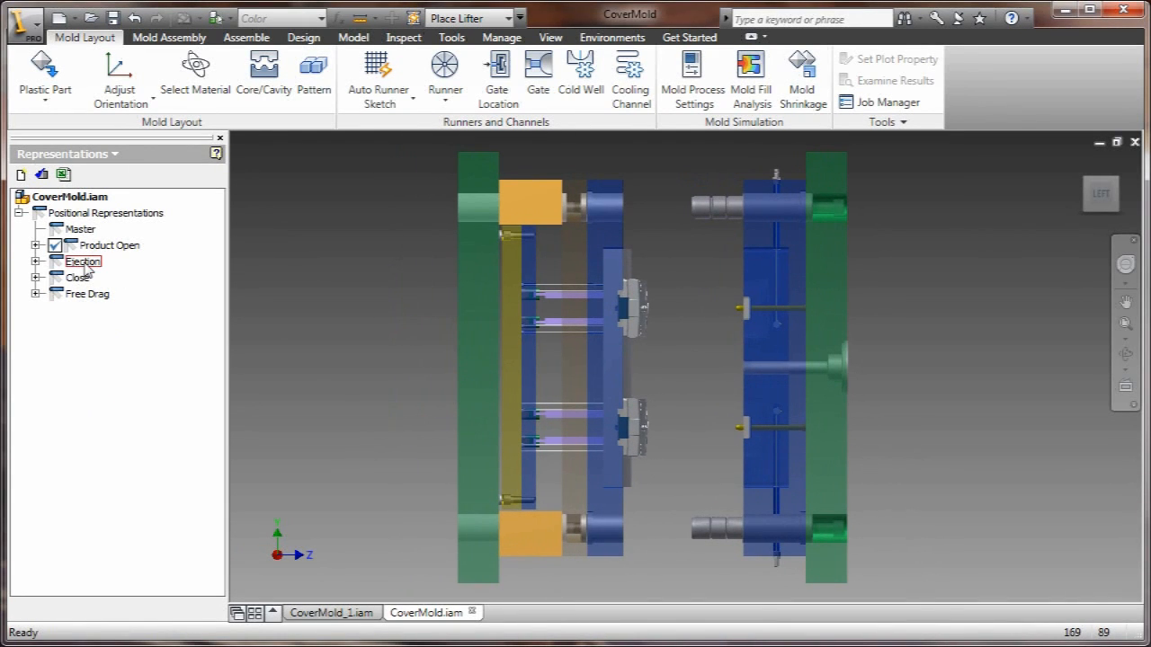
pyautogui.doubleClick(82, 261)
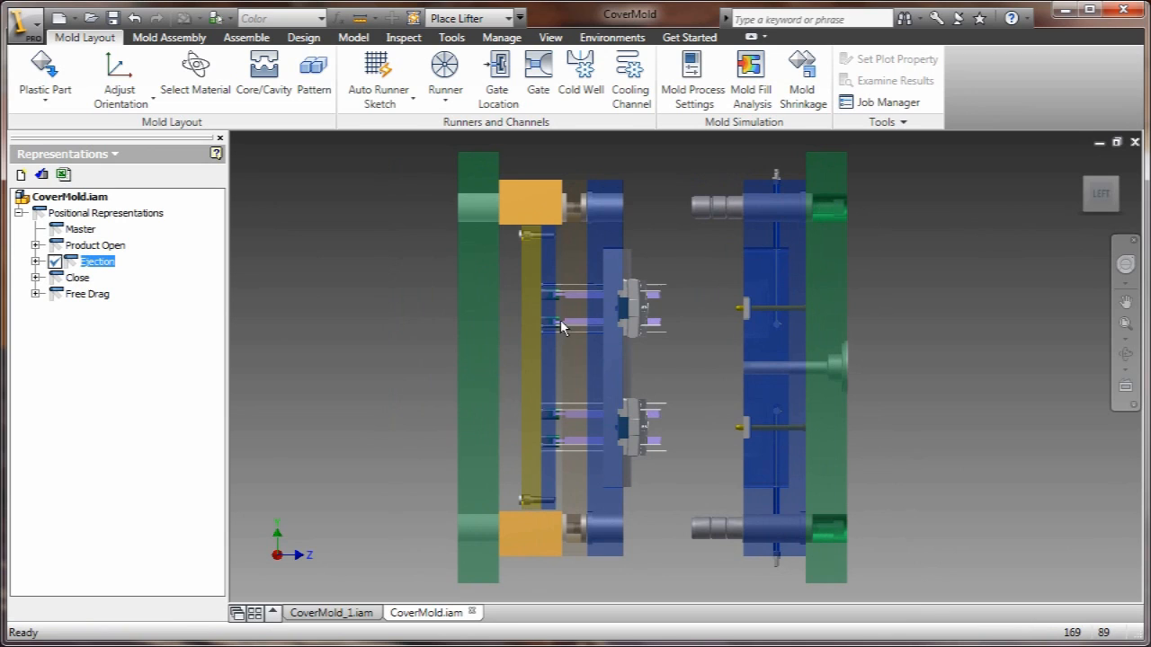
pyautogui.moveTo(96, 298)
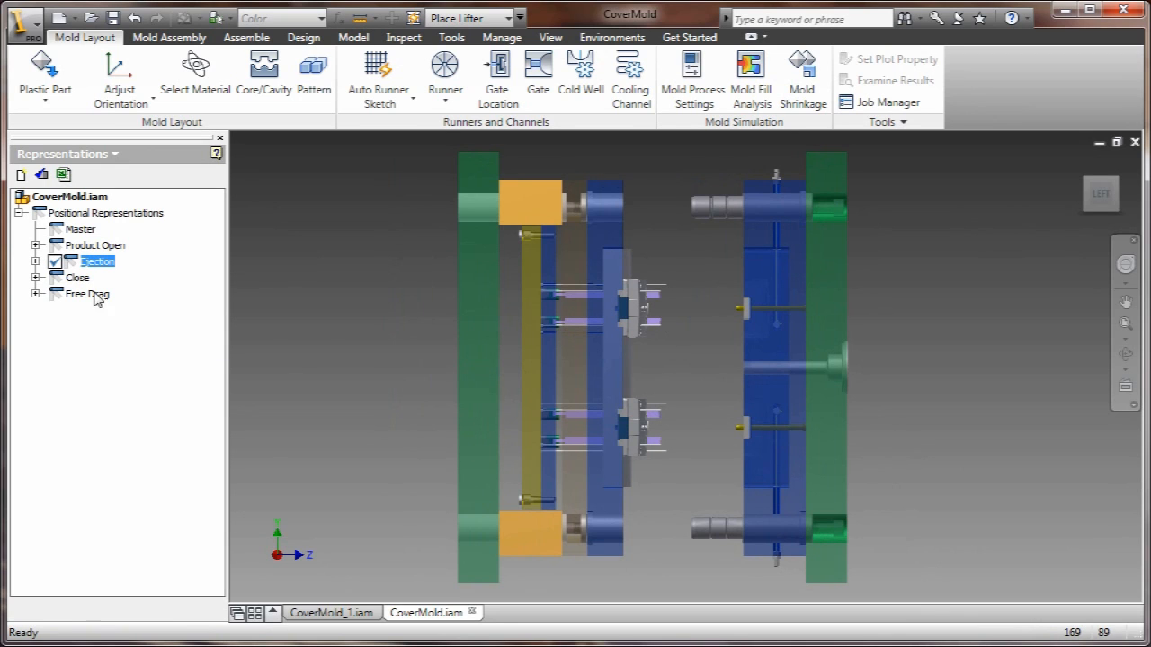